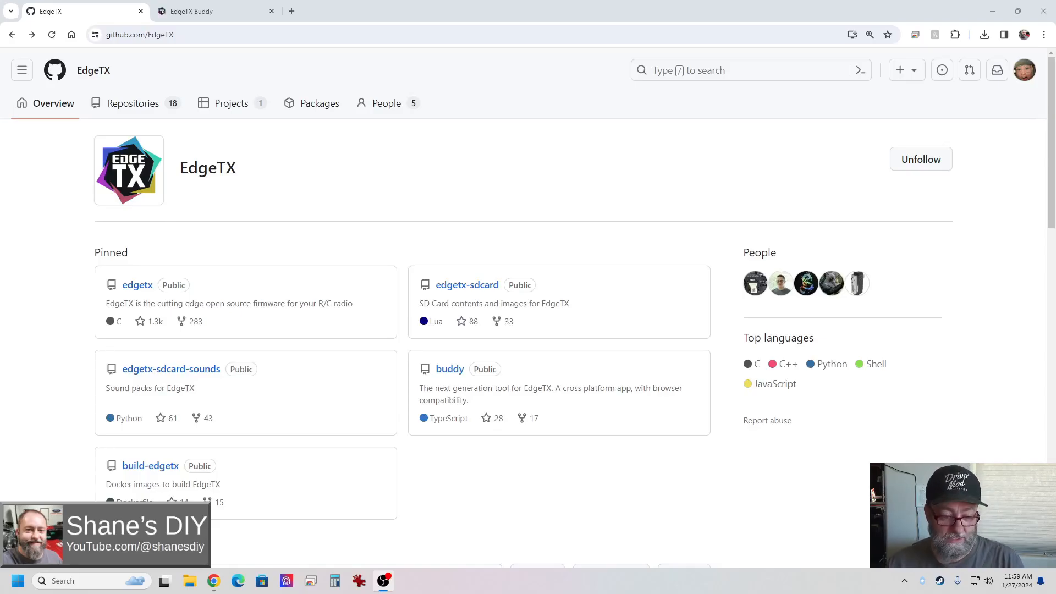
{"action": "mouse_move", "coordinate": [153, 301]}
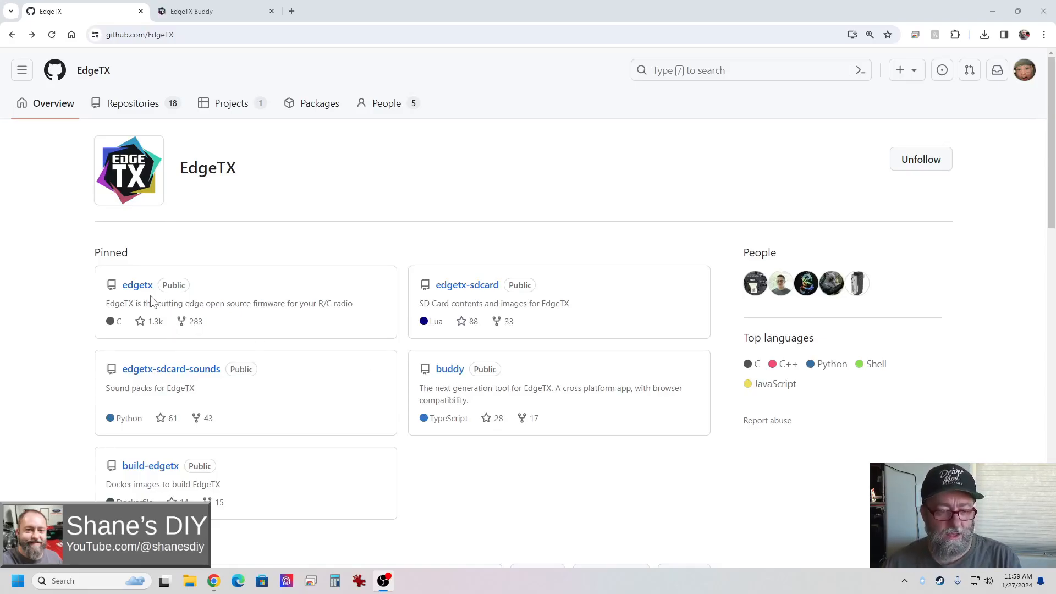
{"action": "mouse_move", "coordinate": [153, 274]}
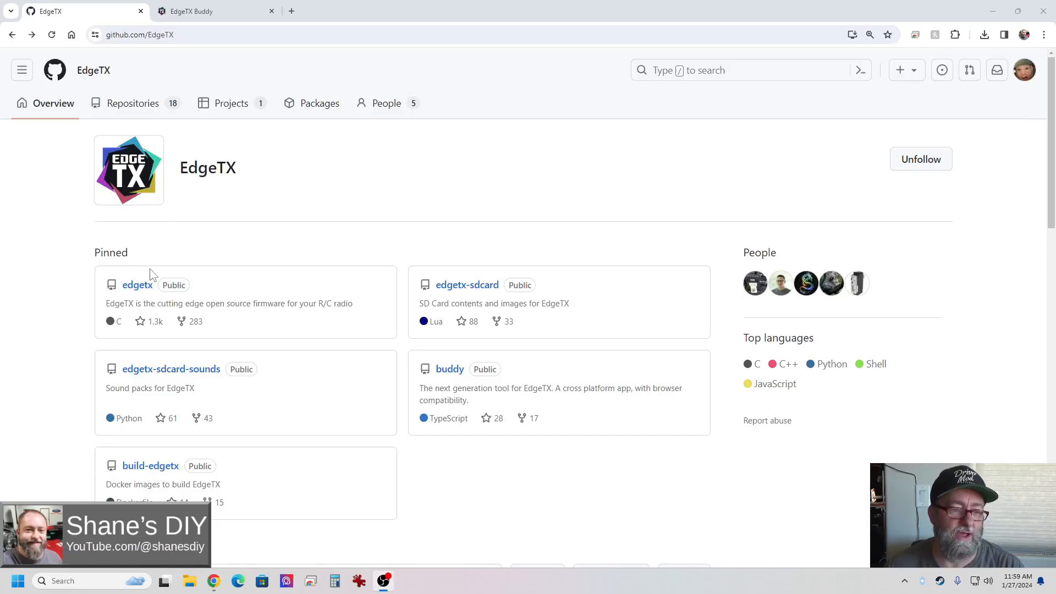
{"action": "mouse_move", "coordinate": [207, 18]}
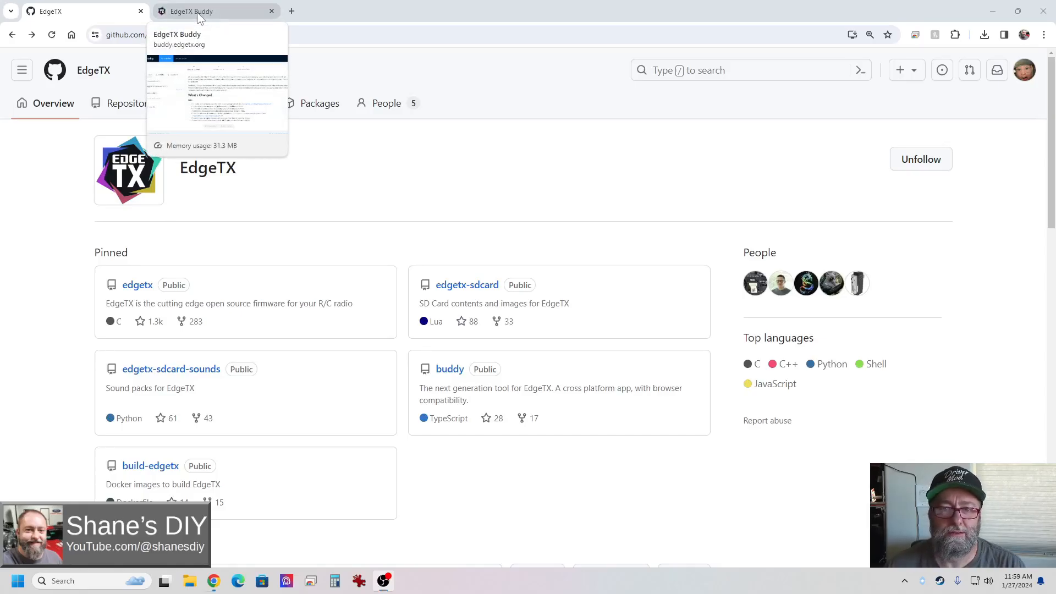
- Switch to EdgeTX Buddy to view the v2.9.3 "Providence" release notes
{"action": "left_click", "coordinate": [204, 11]}
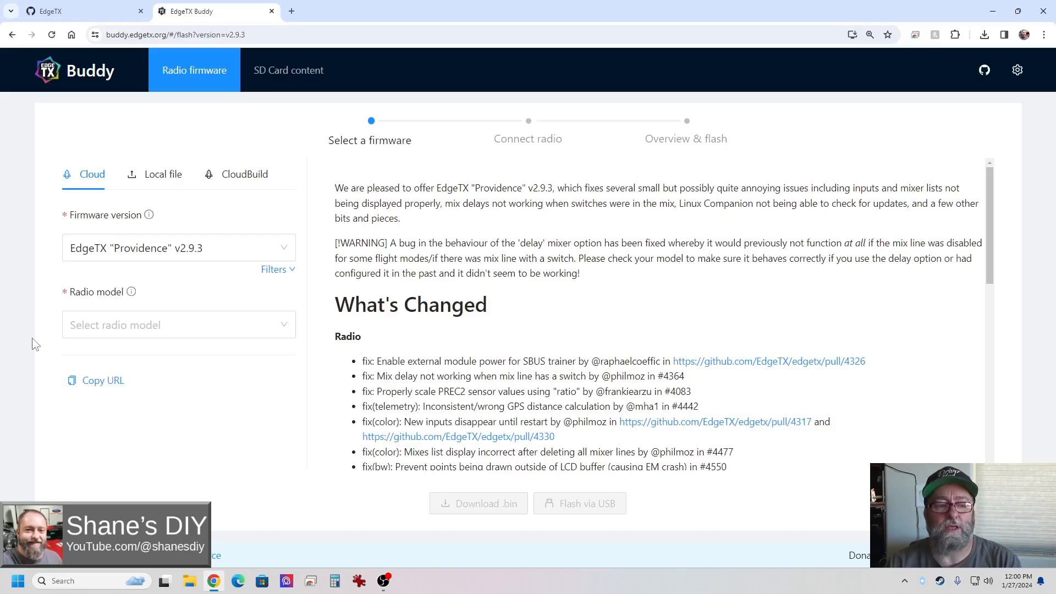
{"action": "mouse_move", "coordinate": [198, 410]}
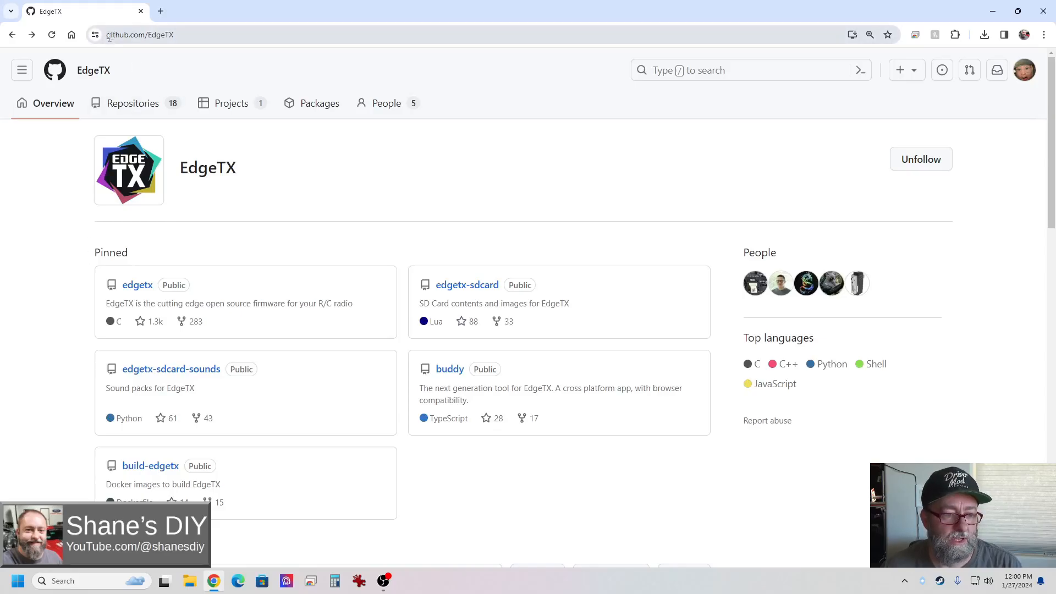
{"action": "left_click", "coordinate": [139, 35]}
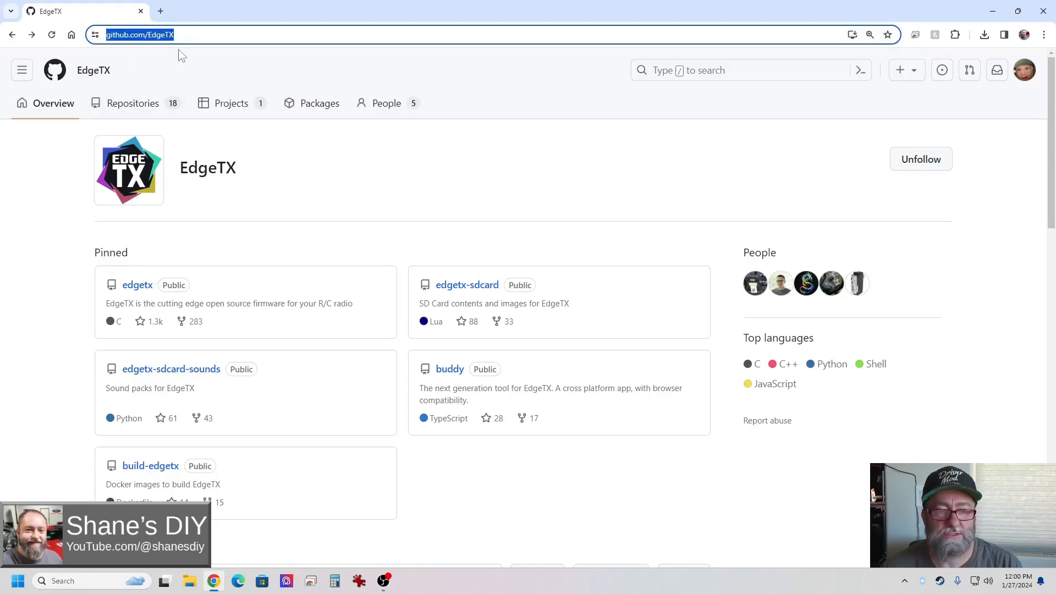
{"action": "mouse_move", "coordinate": [1023, 113]}
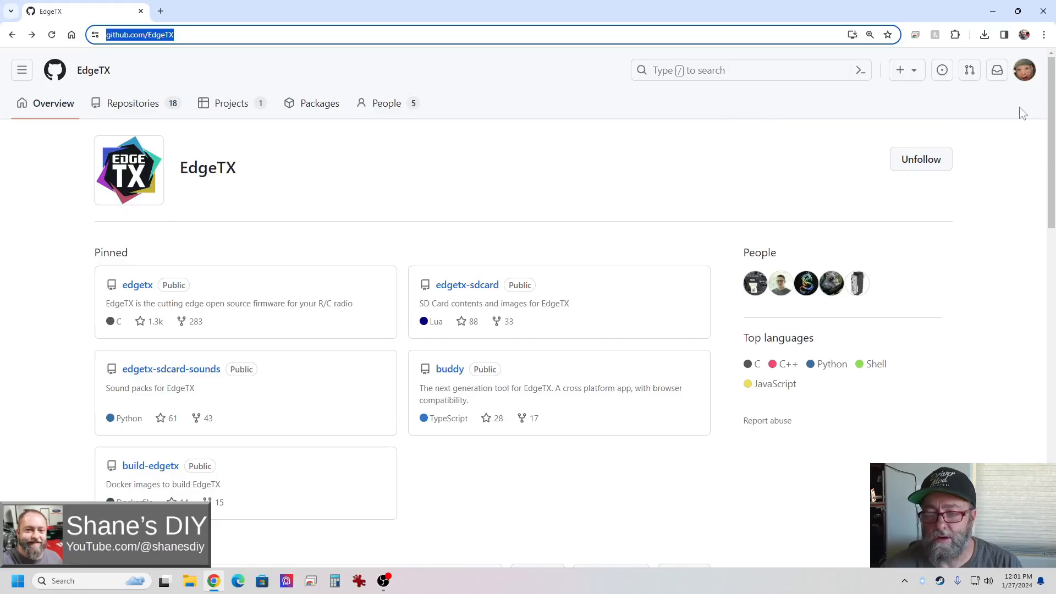
{"action": "mouse_move", "coordinate": [85, 201]}
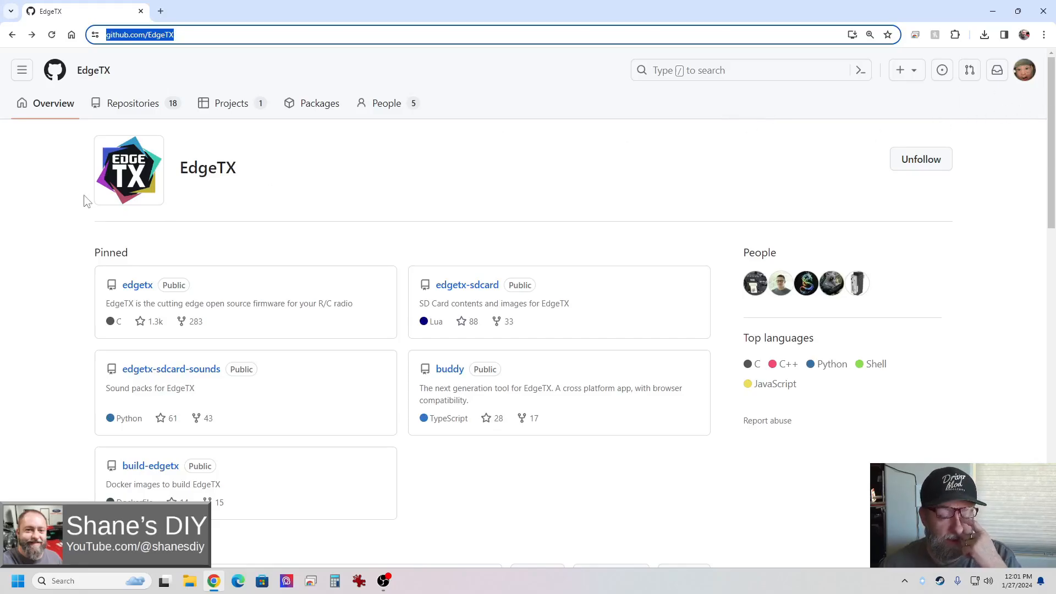
{"action": "mouse_move", "coordinate": [43, 197]}
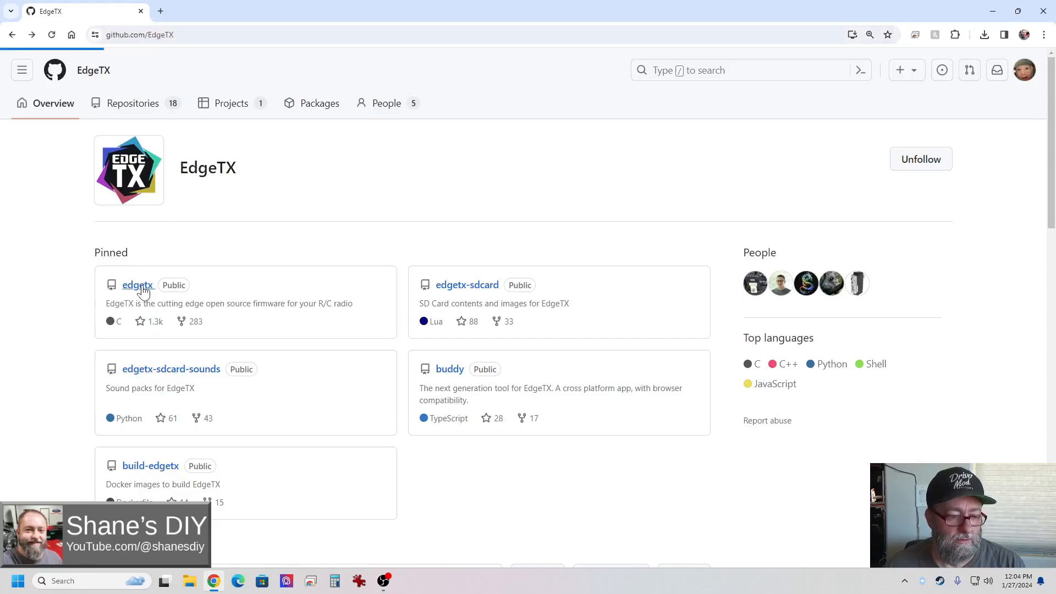
- Go from the edgetx repository to the v2.9.3 Providence release and scroll to Assets
{"action": "left_click", "coordinate": [137, 285]}
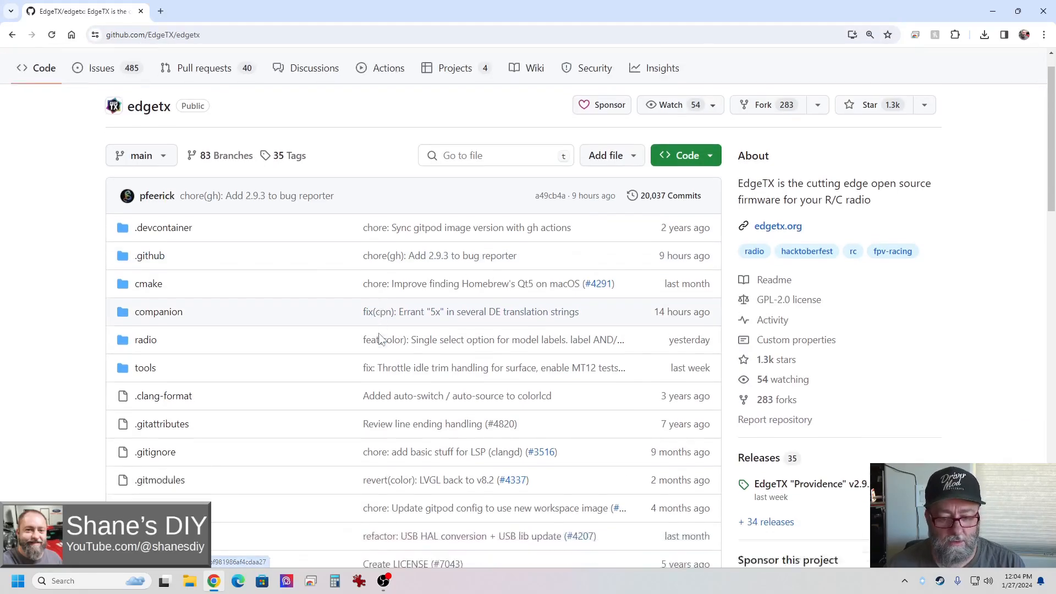
{"action": "scroll", "scroll_direction": "down", "scroll_amount": 3}
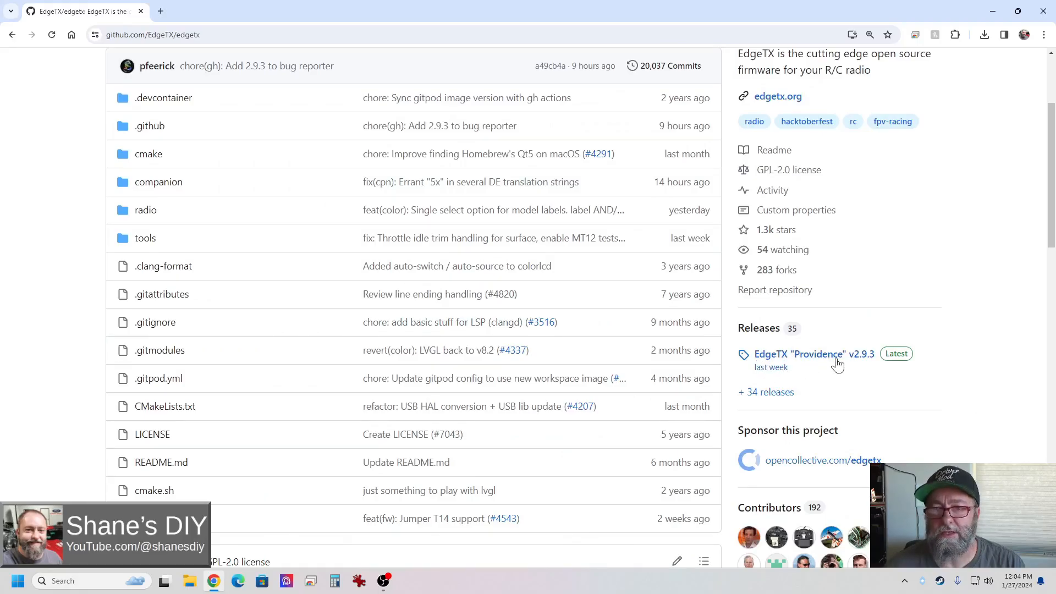
{"action": "left_click", "coordinate": [799, 354]}
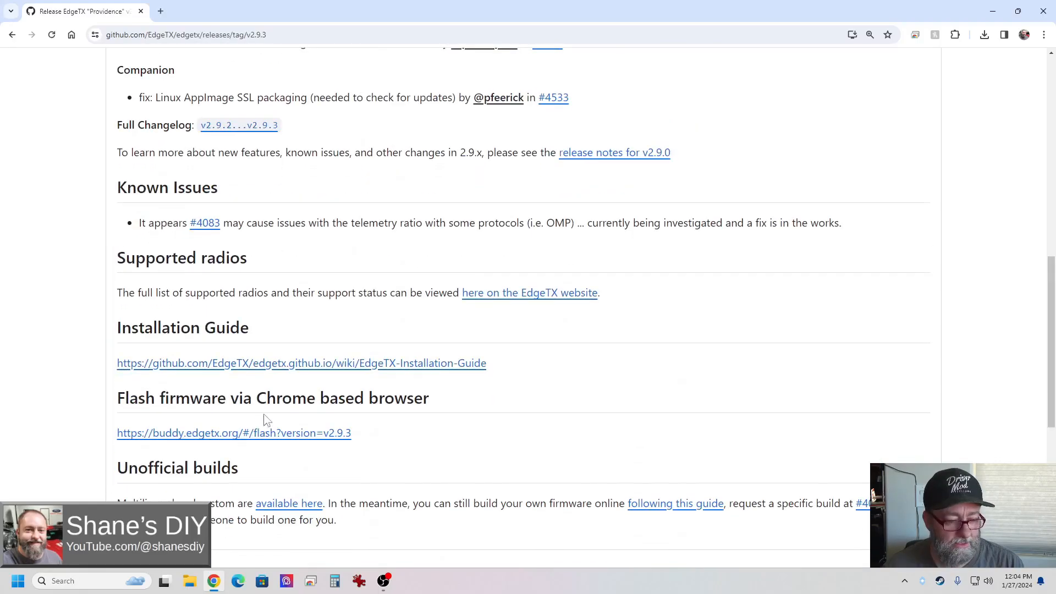
{"action": "scroll", "scroll_direction": "down", "scroll_amount": 3}
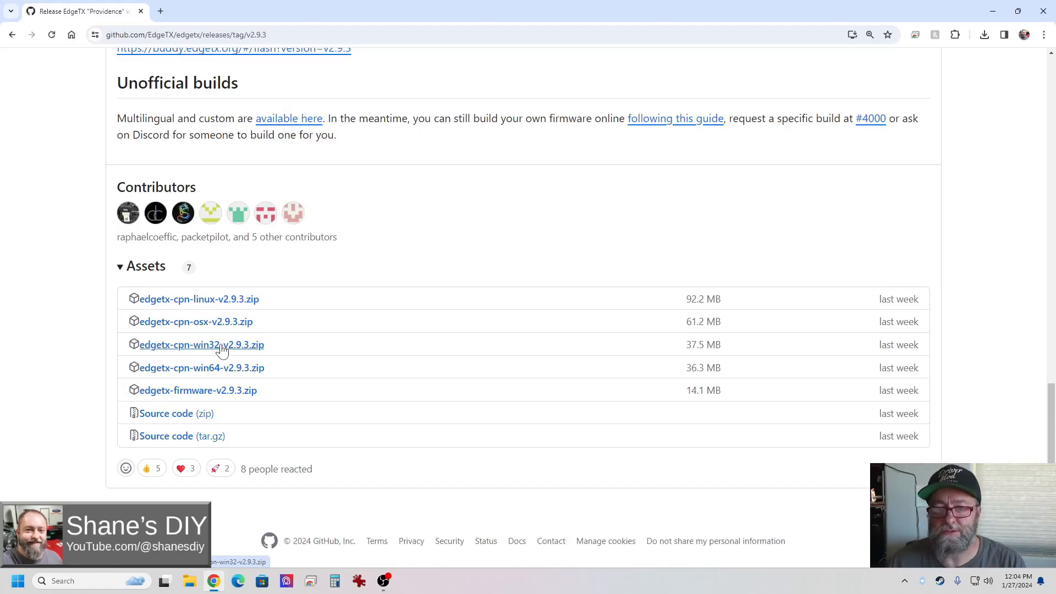
{"action": "mouse_move", "coordinate": [161, 353]}
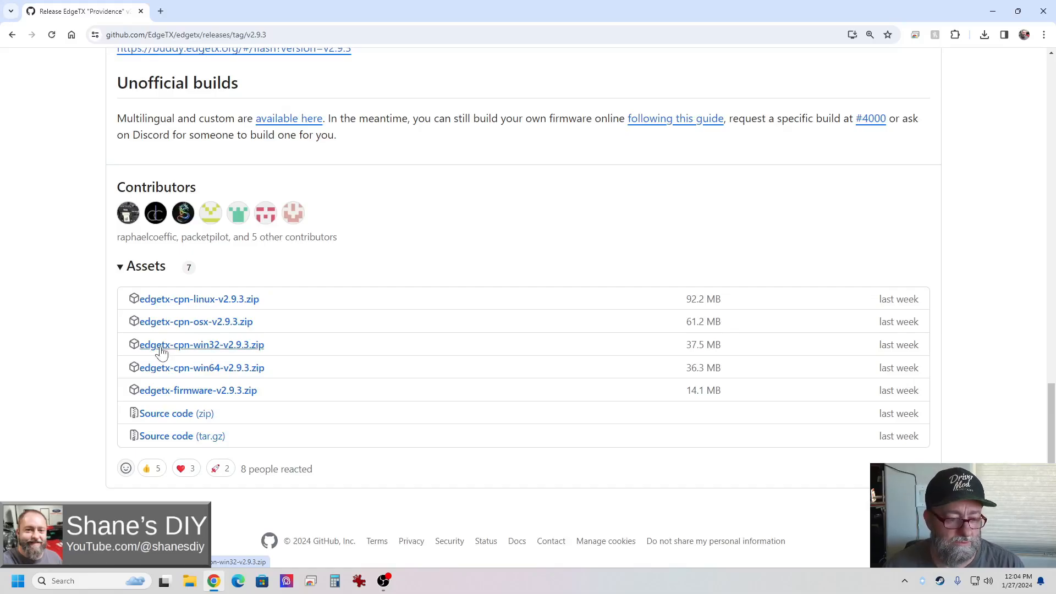
{"action": "mouse_move", "coordinate": [218, 307]}
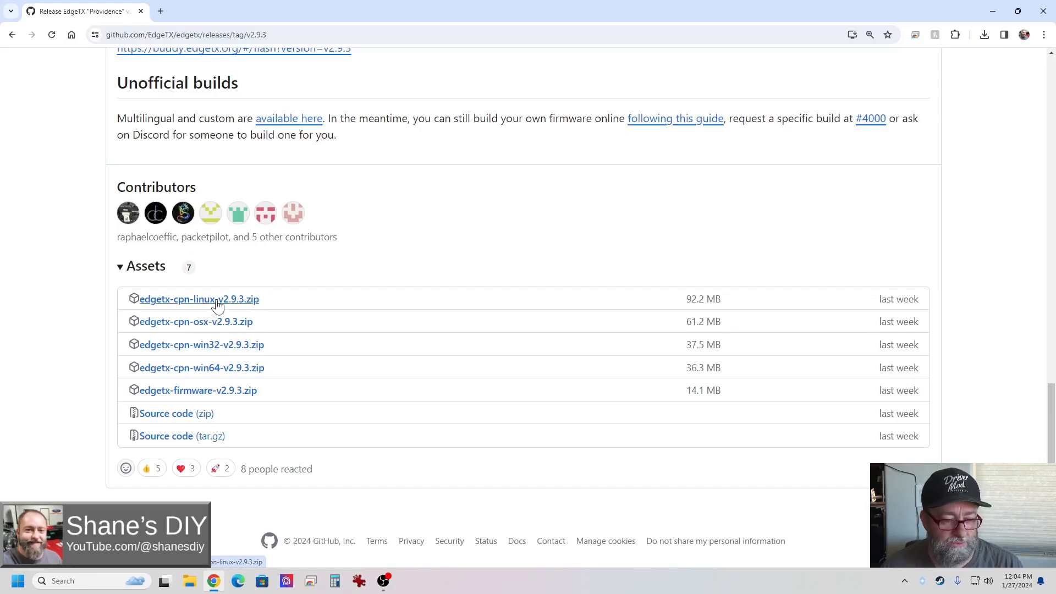
{"action": "mouse_move", "coordinate": [189, 327]}
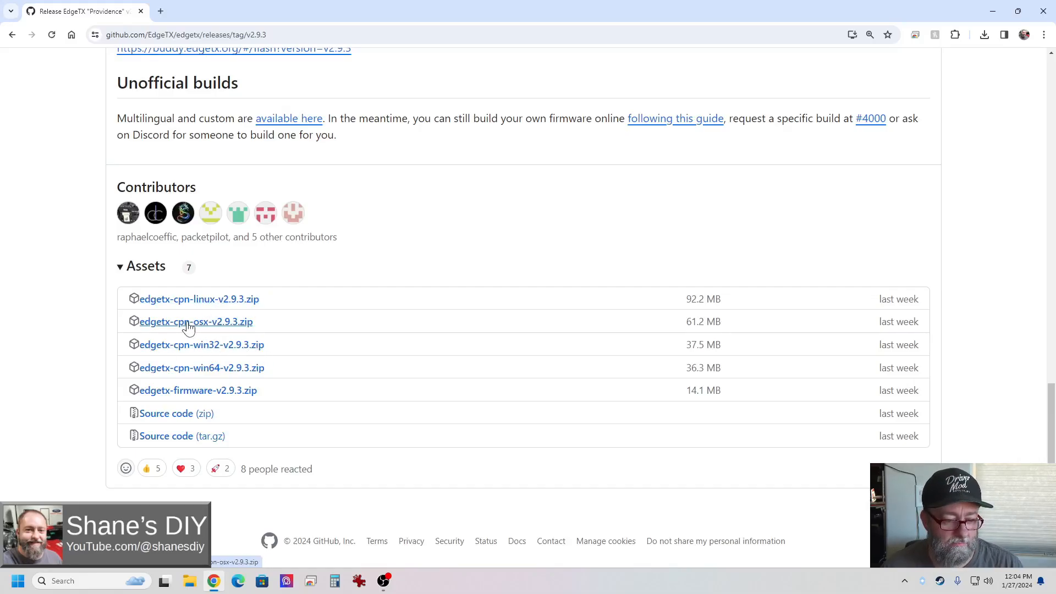
{"action": "mouse_move", "coordinate": [274, 379]}
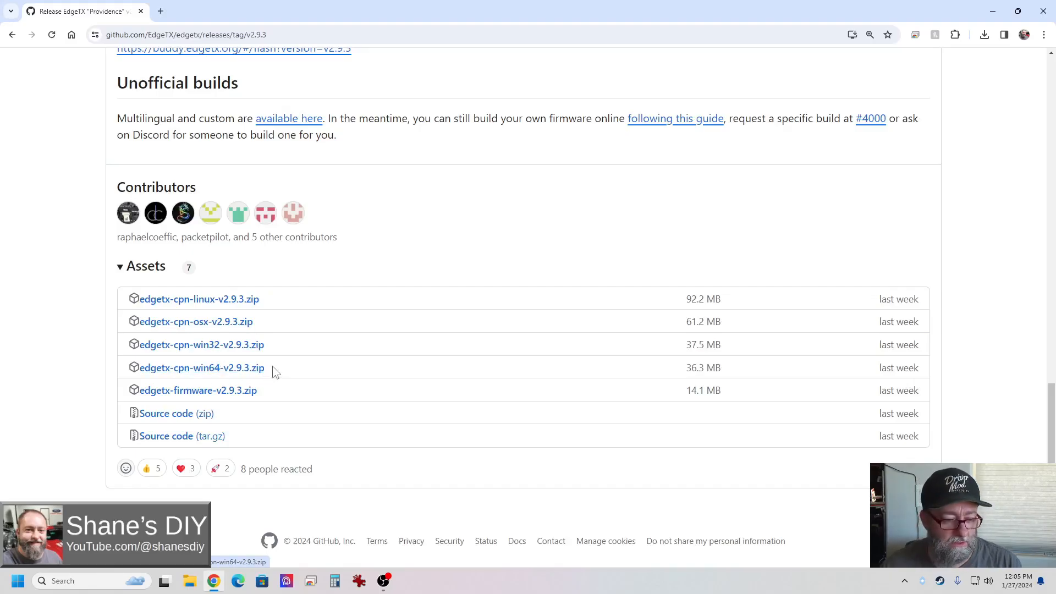
- Download edgetx-firmware-v2.9.3.zip (14.1 MB) and confirm it in the downloads list
{"action": "double_click", "coordinate": [202, 368]}
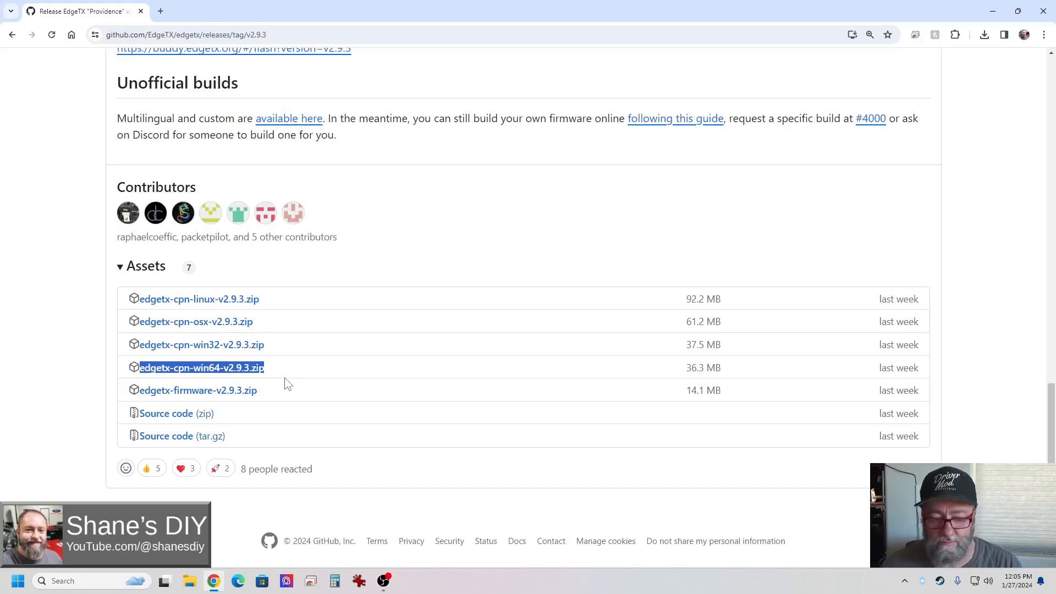
{"action": "mouse_move", "coordinate": [284, 377]}
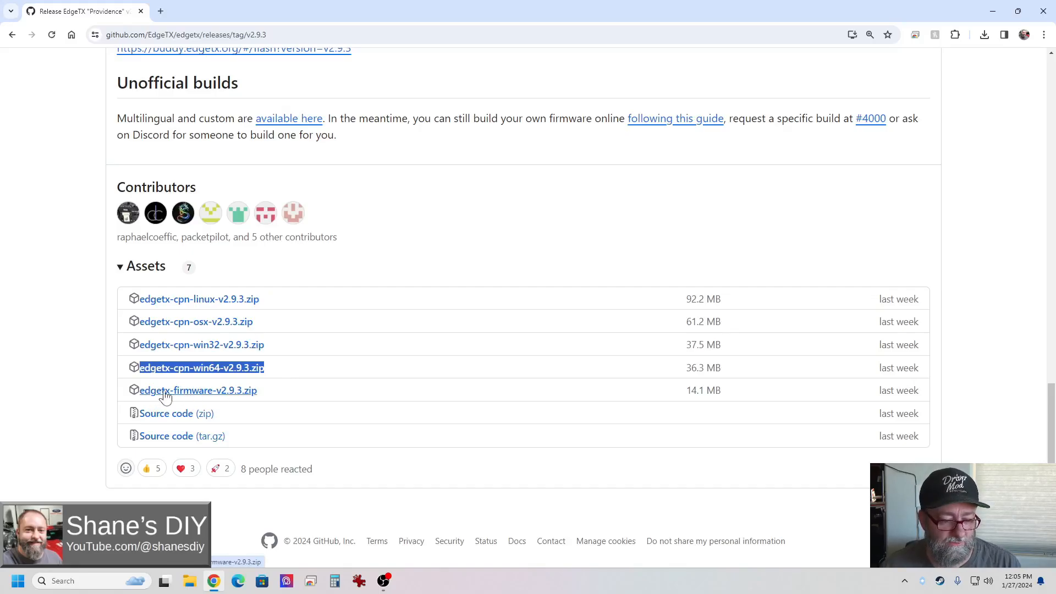
{"action": "mouse_move", "coordinate": [270, 391]}
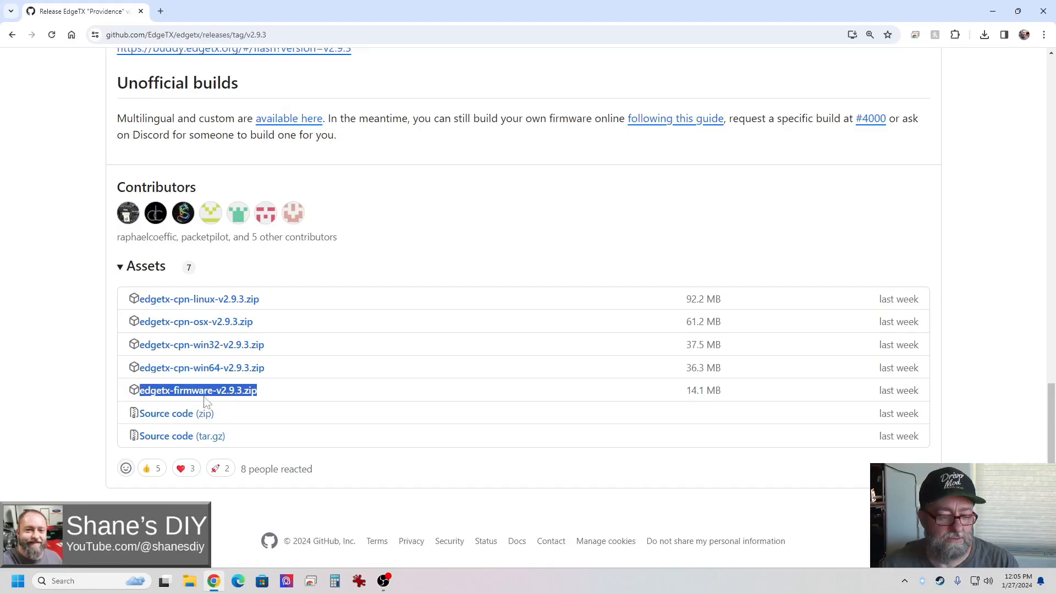
{"action": "left_click", "coordinate": [197, 390]}
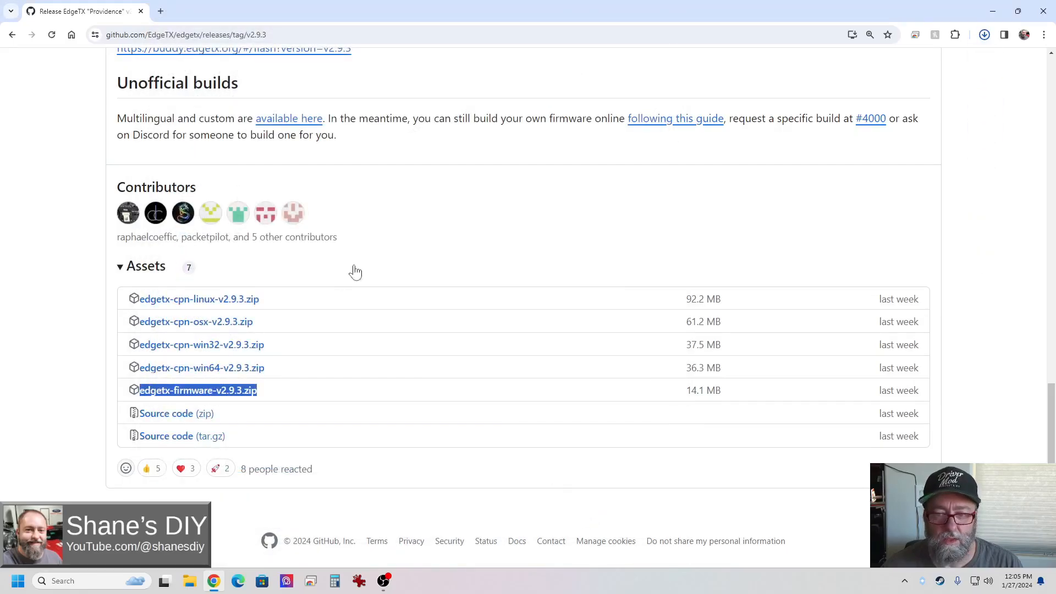
{"action": "left_click", "coordinate": [984, 34]}
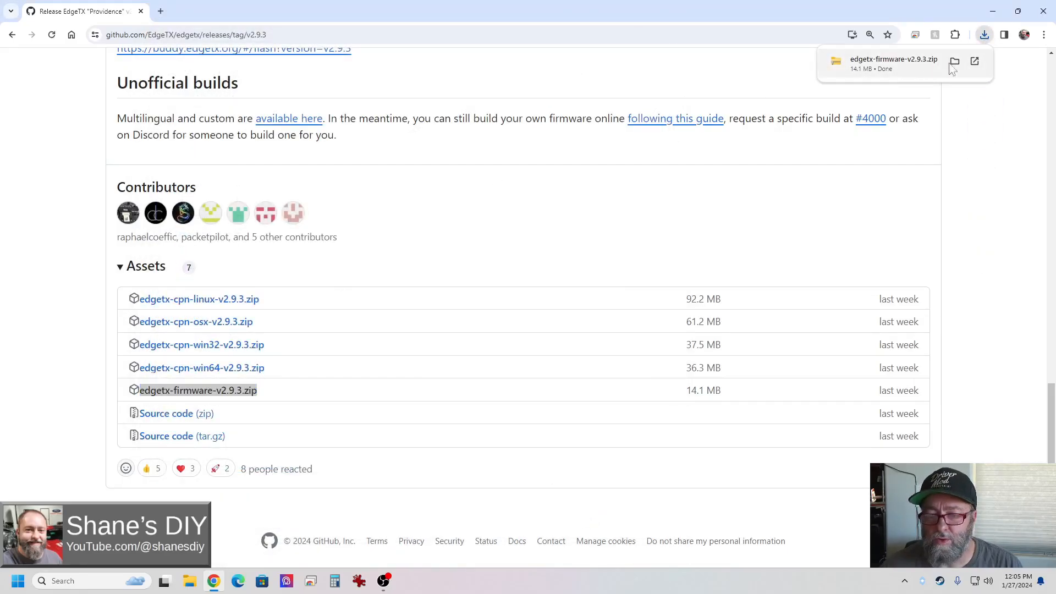
- Show the downloaded edgetx-firmware-v2.9.3 zip in its Demo folder in File Explorer
{"action": "left_click", "coordinate": [954, 61]}
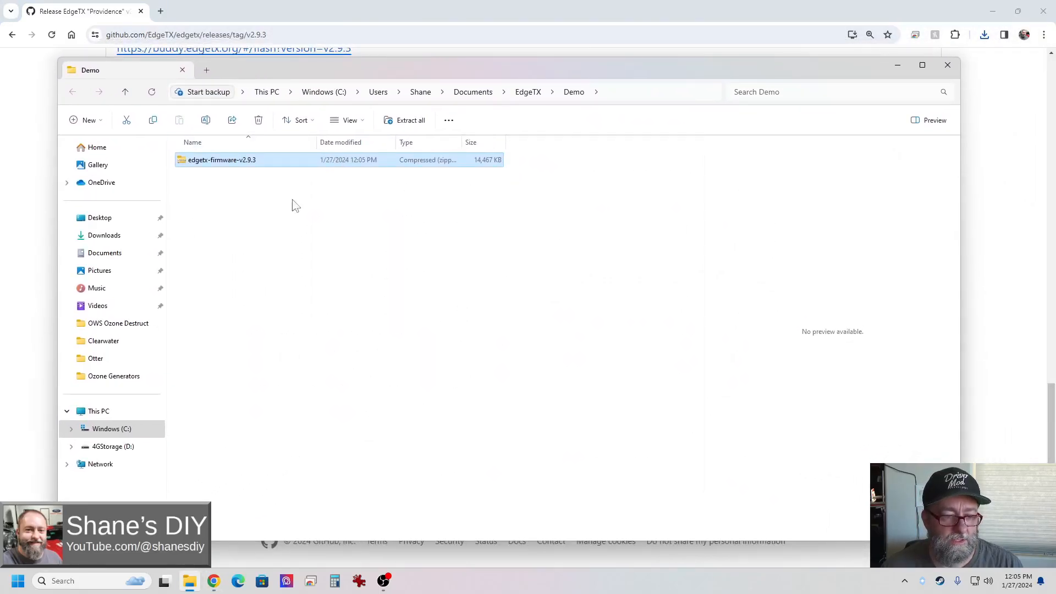
{"action": "mouse_move", "coordinate": [221, 165]}
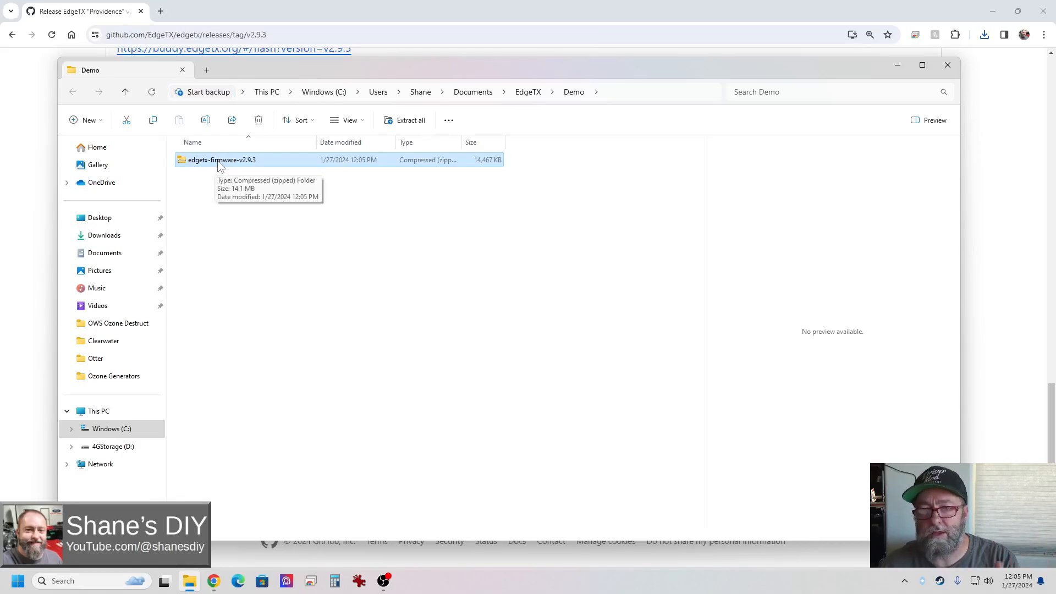
{"action": "mouse_move", "coordinate": [223, 209]}
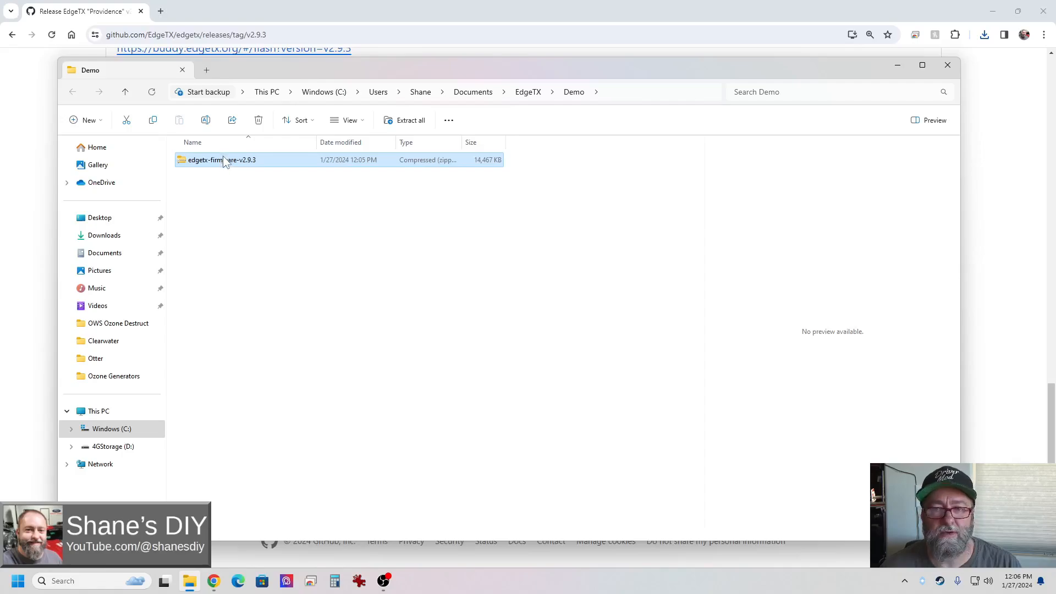
- Extract edgetx-firmware-v2.9.3.zip to its default edgetx-firmware-v2.9.3 folder
{"action": "right_click", "coordinate": [222, 160]}
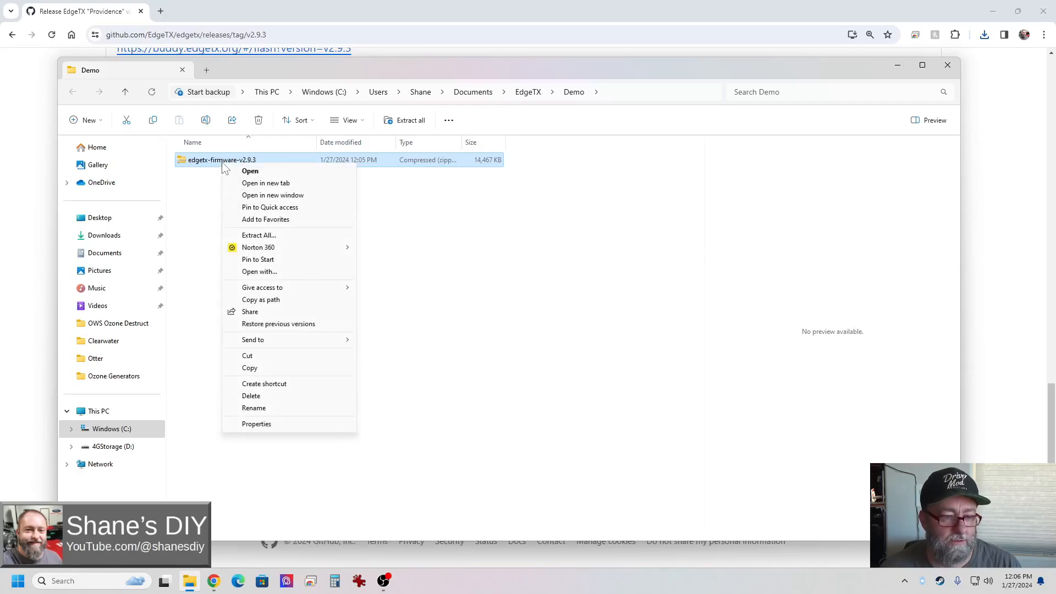
{"action": "mouse_move", "coordinate": [239, 166]}
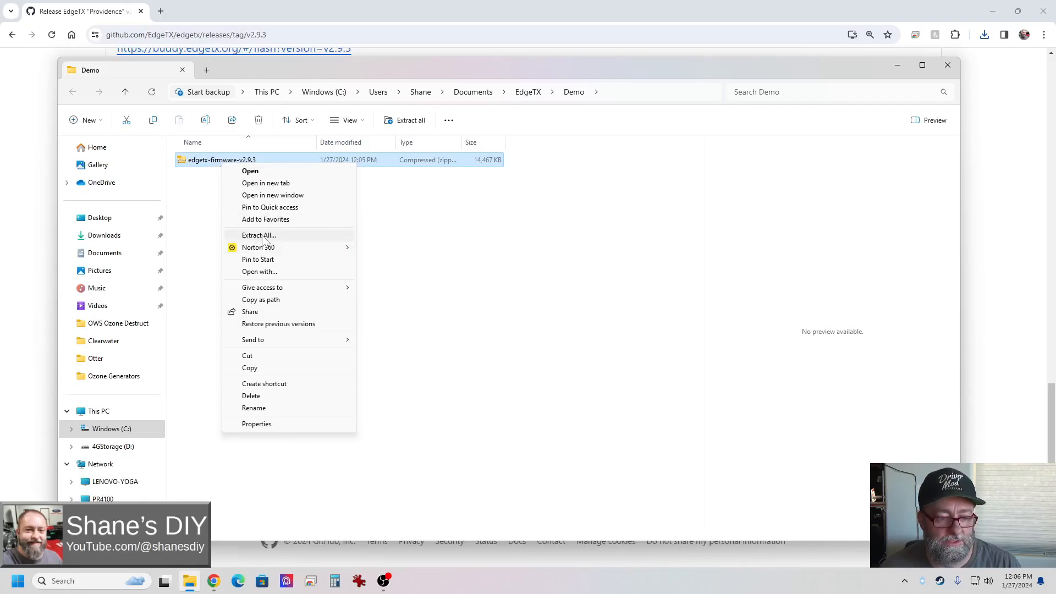
{"action": "left_click", "coordinate": [259, 234]}
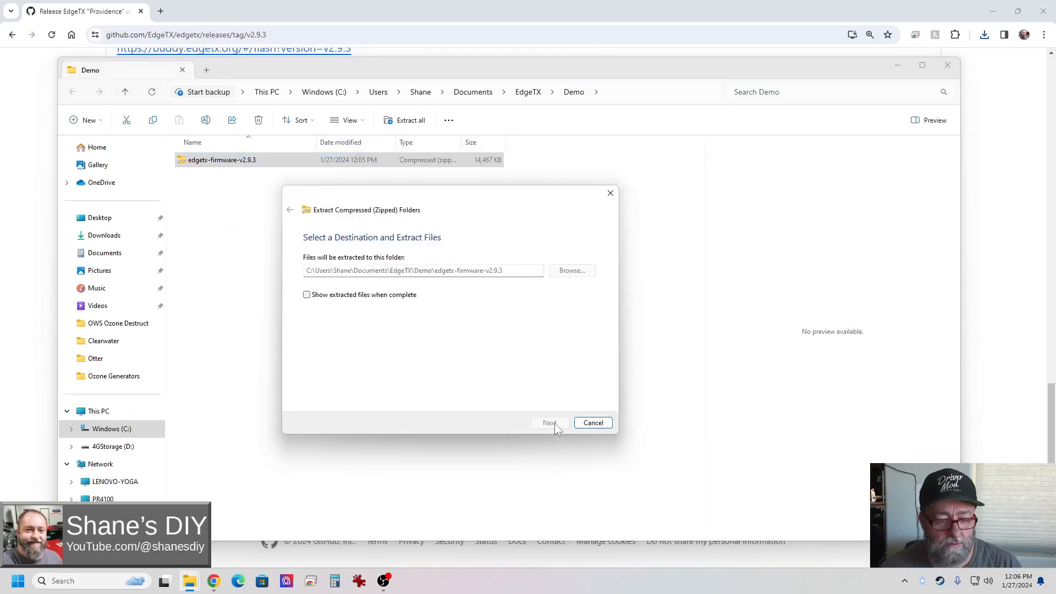
{"action": "left_click", "coordinate": [549, 422]}
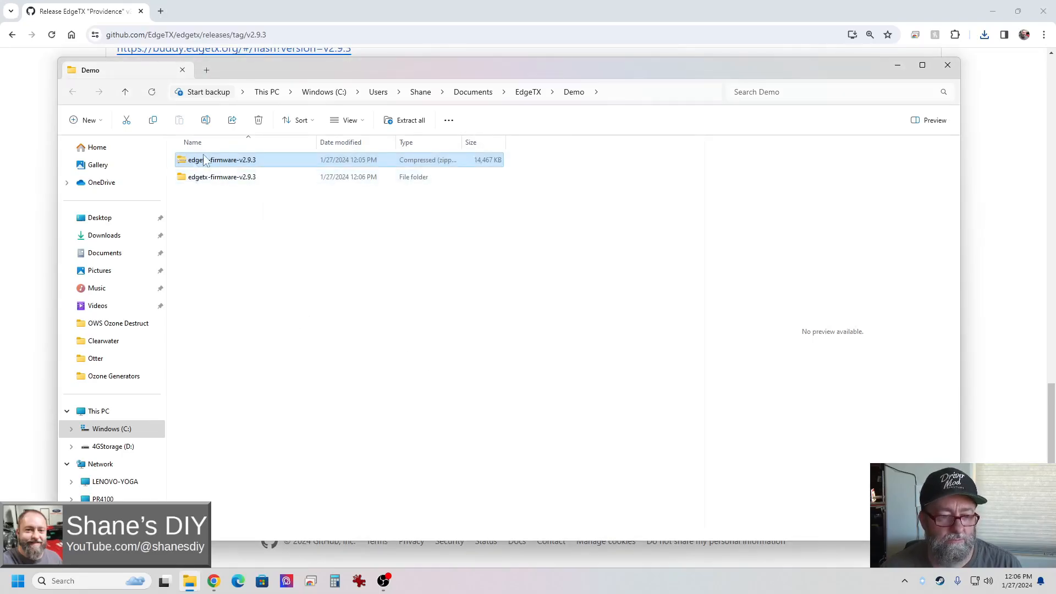
{"action": "mouse_move", "coordinate": [231, 182]}
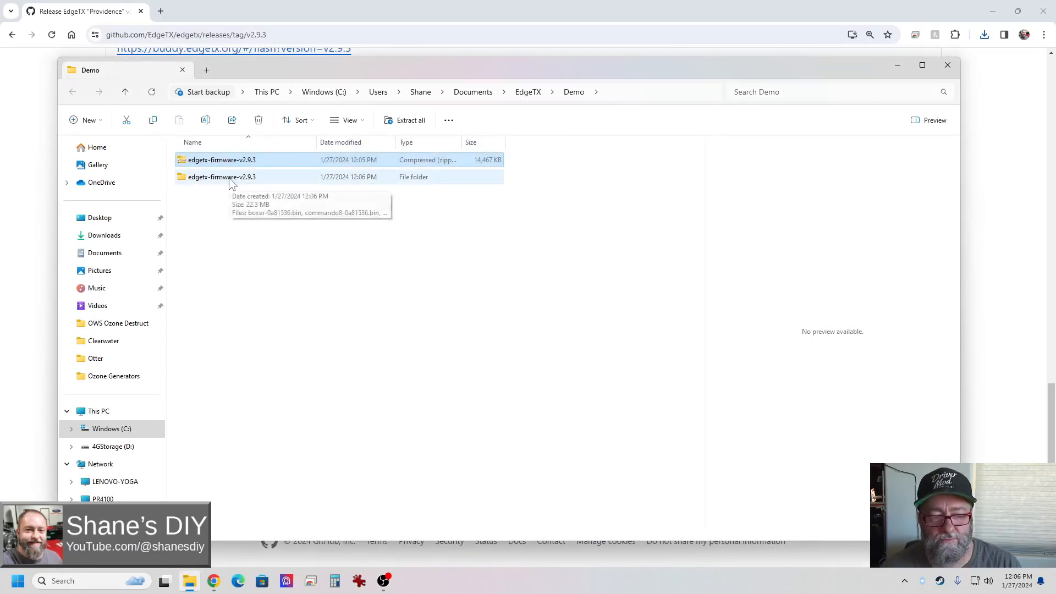
- Open the extracted firmware folder and select tx16s-0a81536.bin among the radio builds
{"action": "double_click", "coordinate": [222, 176]}
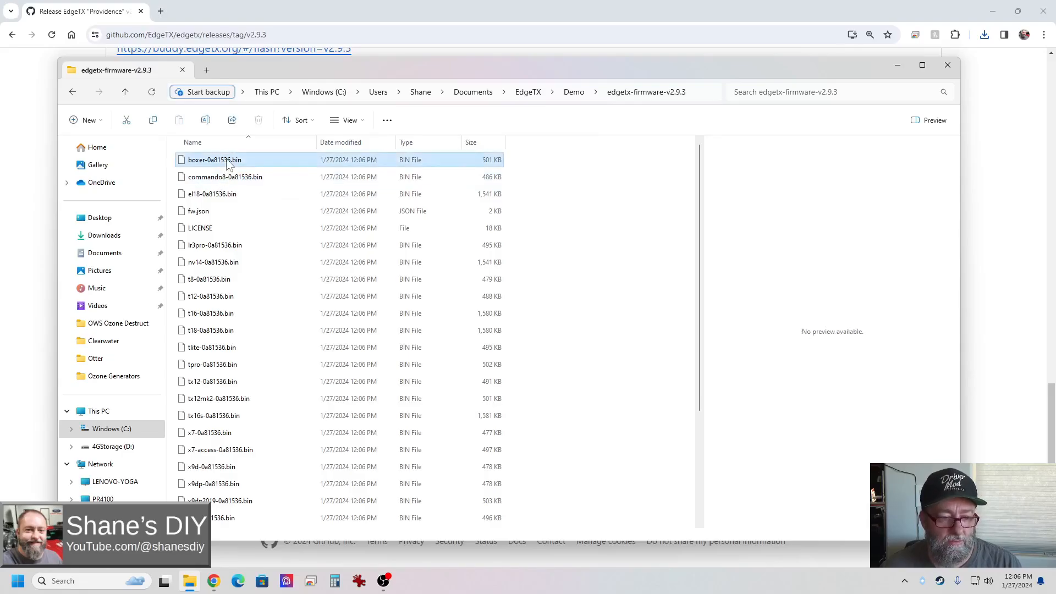
{"action": "scroll", "scroll_direction": "down", "scroll_amount": 3}
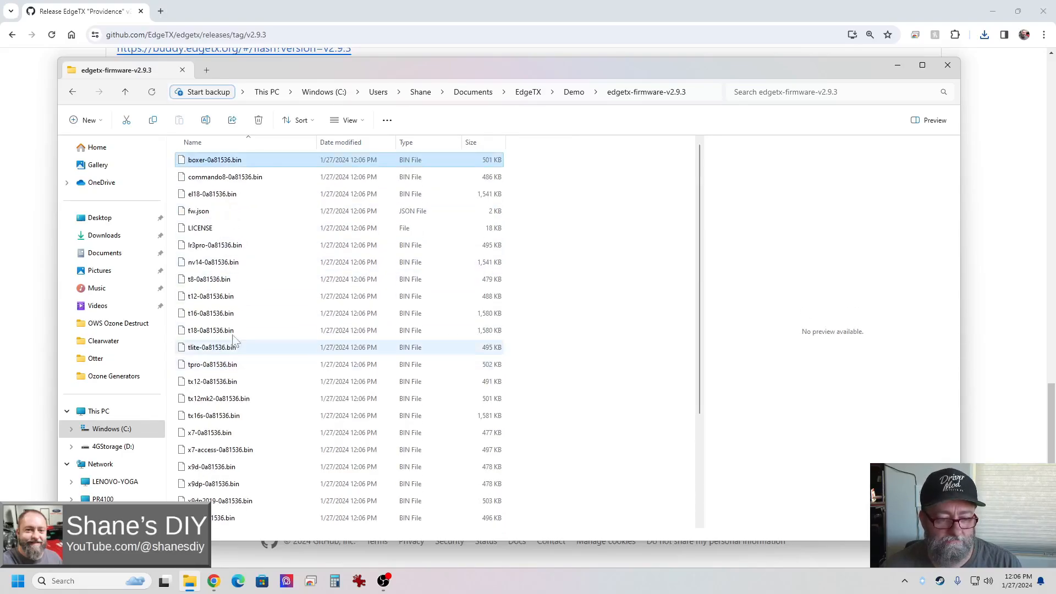
{"action": "scroll", "scroll_direction": "down", "scroll_amount": 3}
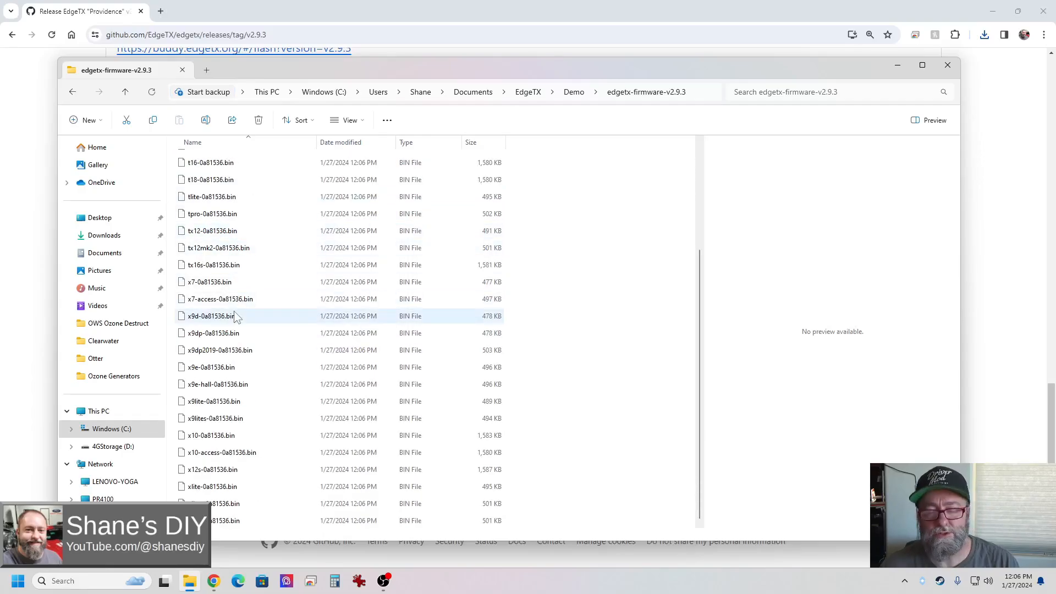
{"action": "mouse_move", "coordinate": [226, 346]}
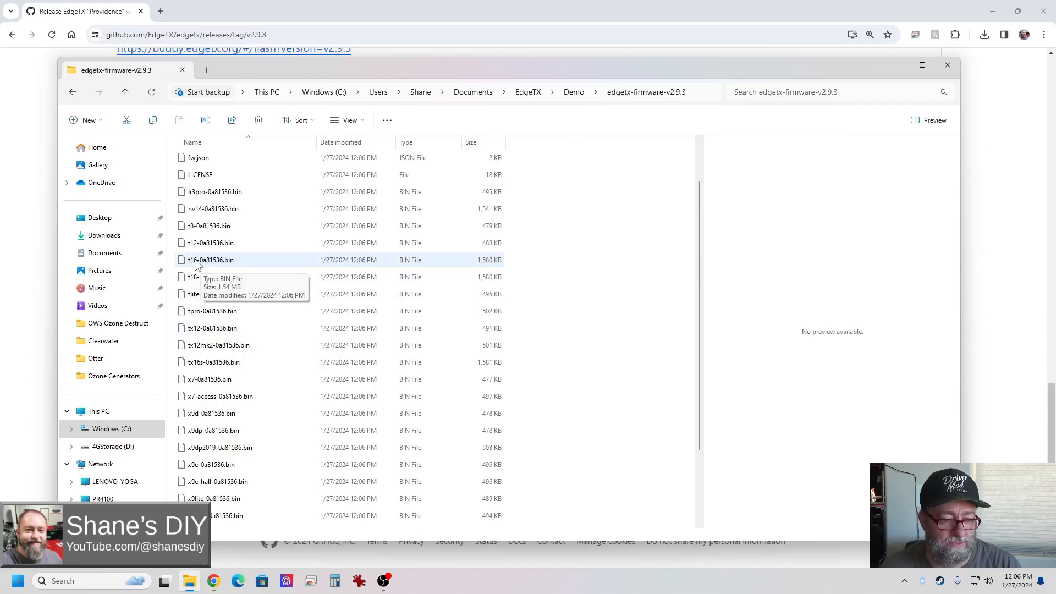
{"action": "left_click", "coordinate": [210, 260]}
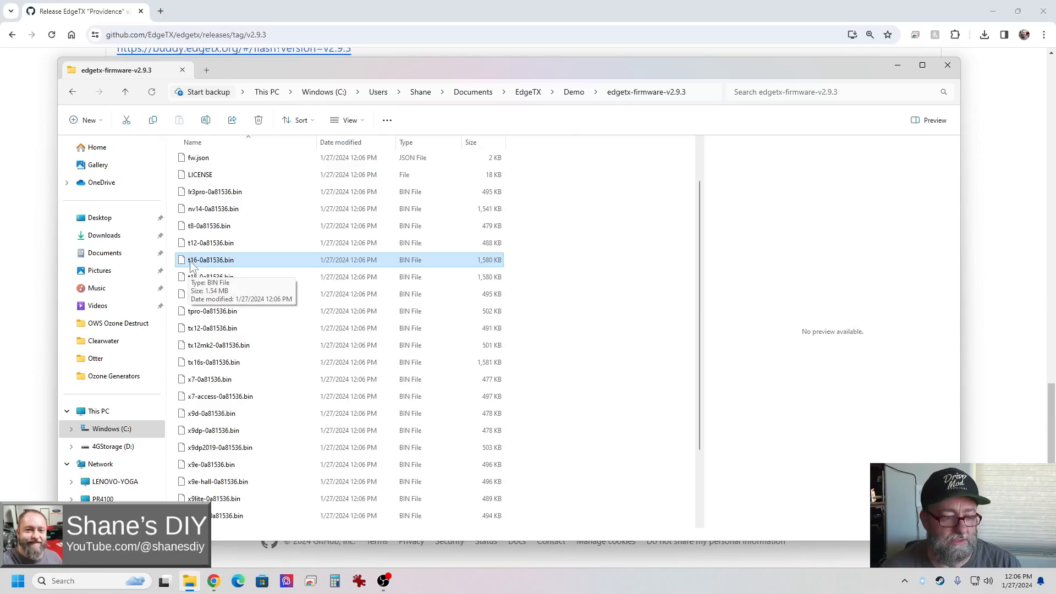
{"action": "mouse_move", "coordinate": [214, 277]}
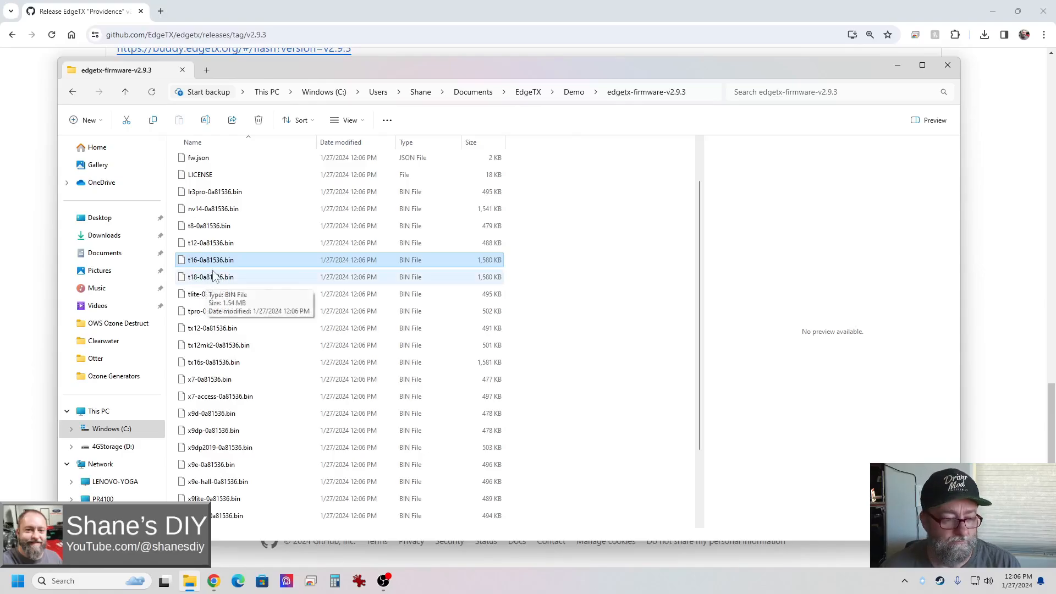
{"action": "left_click", "coordinate": [215, 362]}
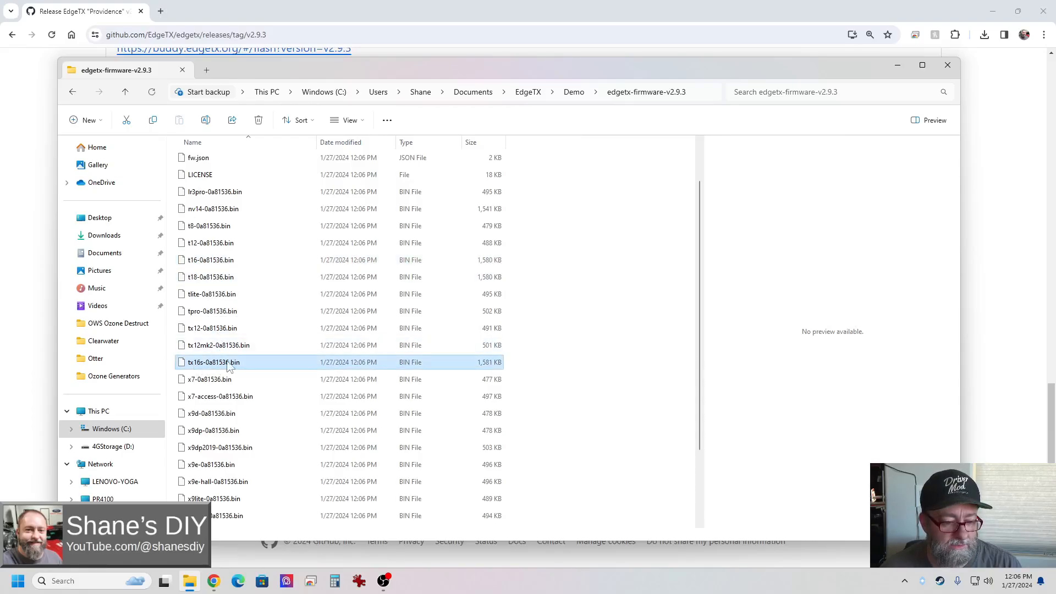
{"action": "mouse_move", "coordinate": [223, 368]}
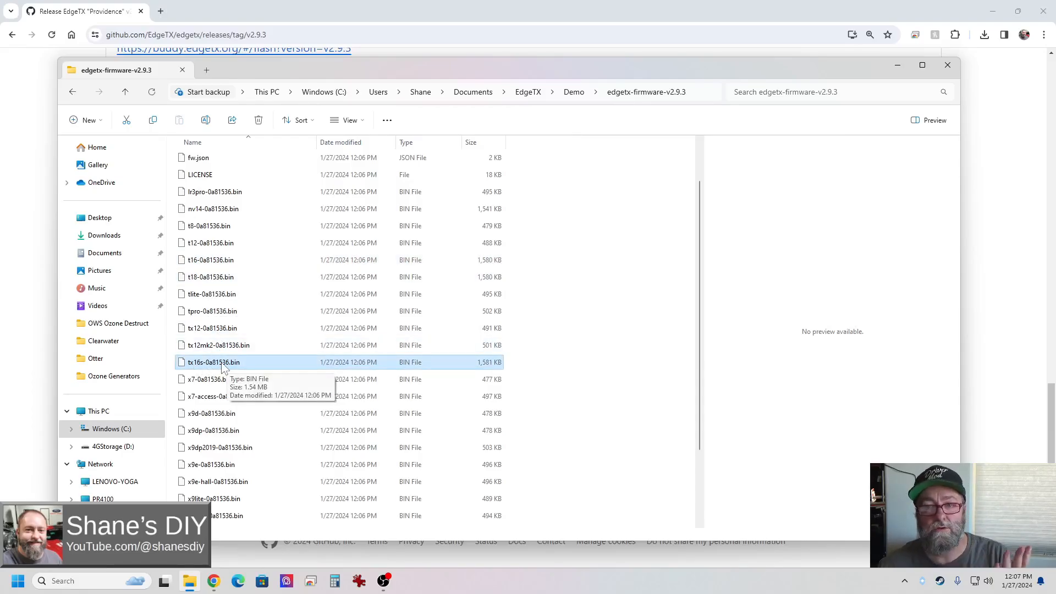
{"action": "mouse_move", "coordinate": [225, 383]}
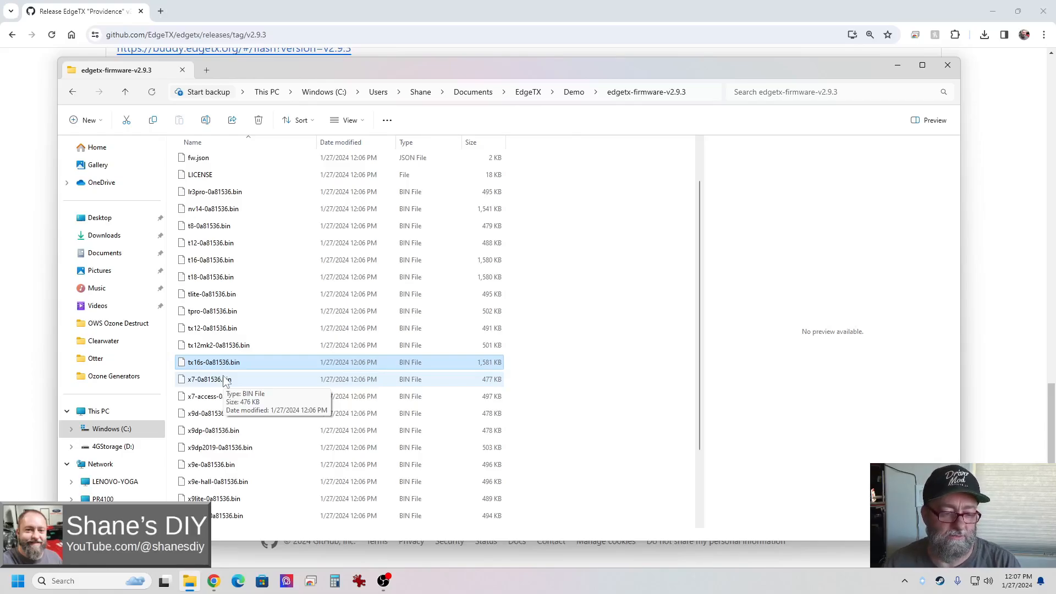
{"action": "mouse_move", "coordinate": [204, 369]}
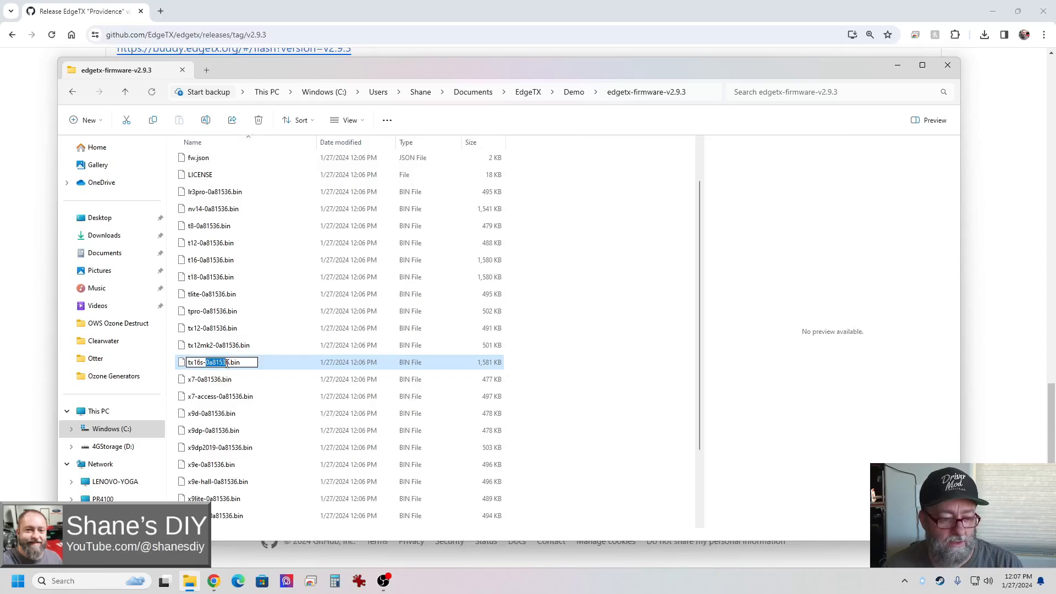
{"action": "mouse_move", "coordinate": [249, 385]}
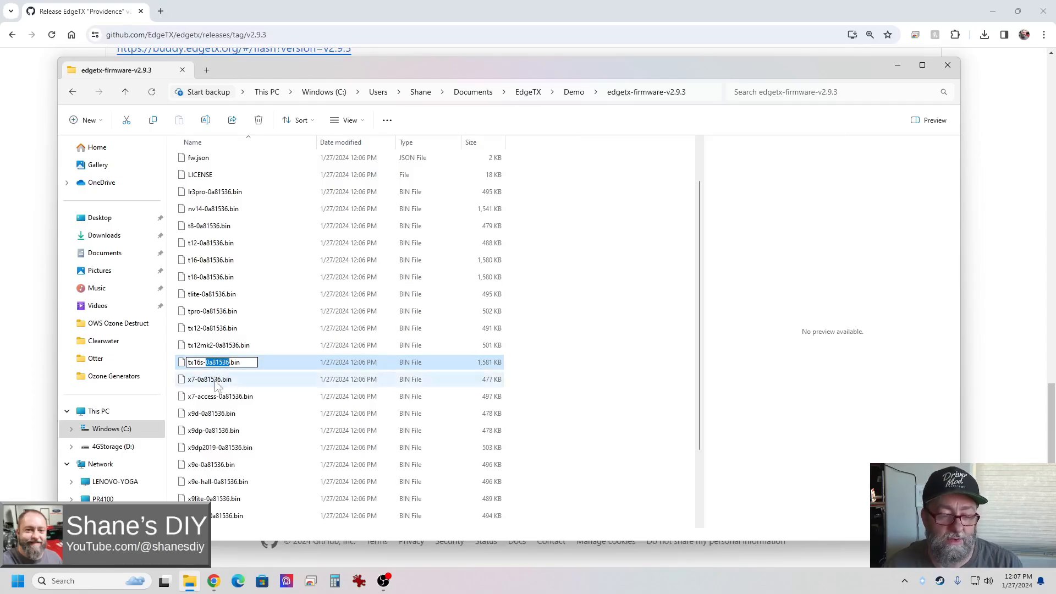
- Duplicate tx16s-0a81536.bin and name the copy tx16s-293.bin
{"action": "left_click", "coordinate": [209, 379]}
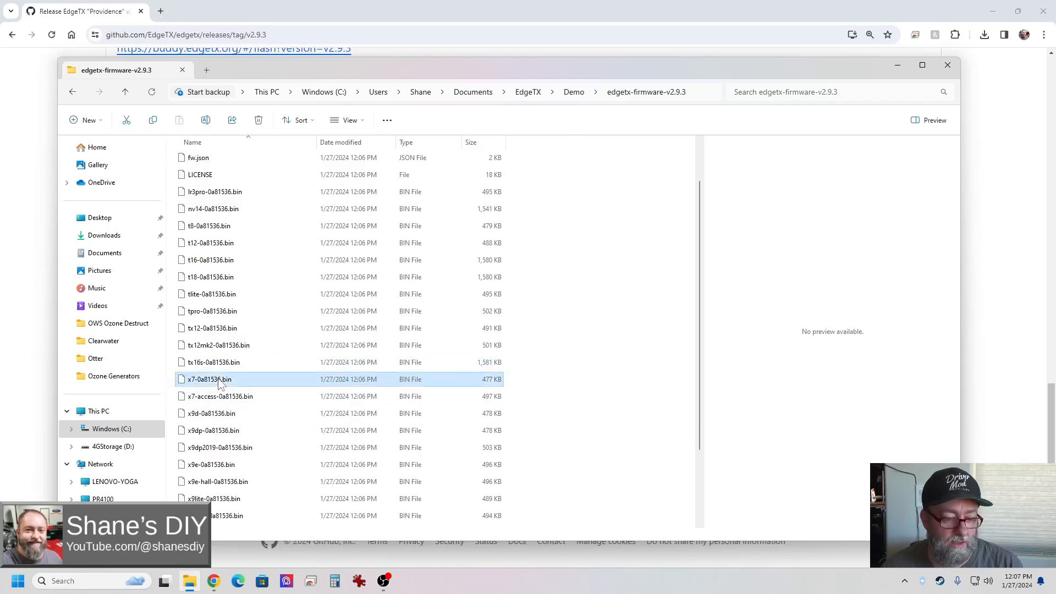
{"action": "right_click", "coordinate": [213, 362]}
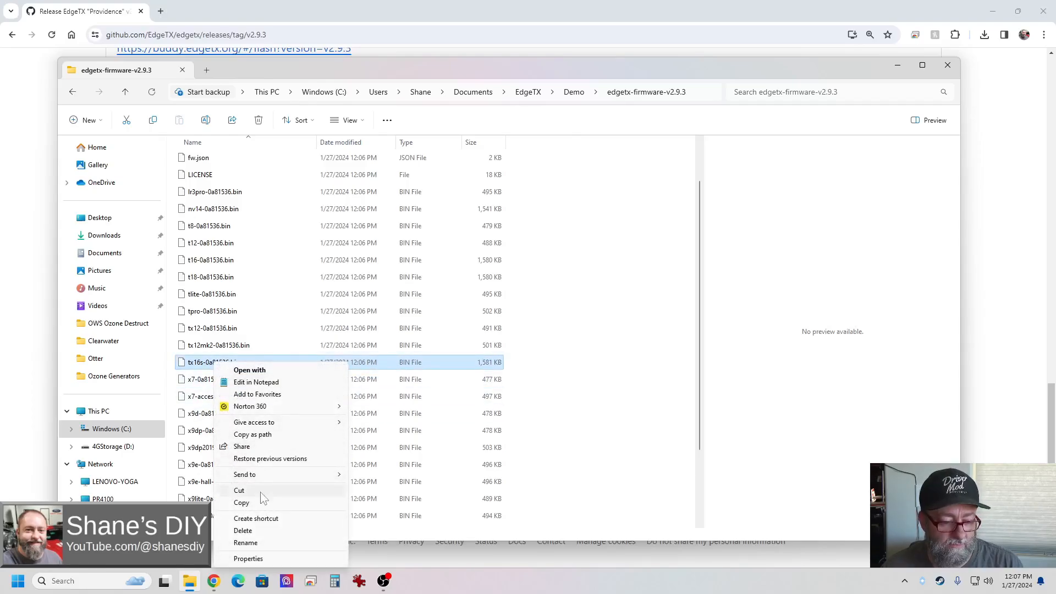
{"action": "left_click", "coordinate": [526, 365]}
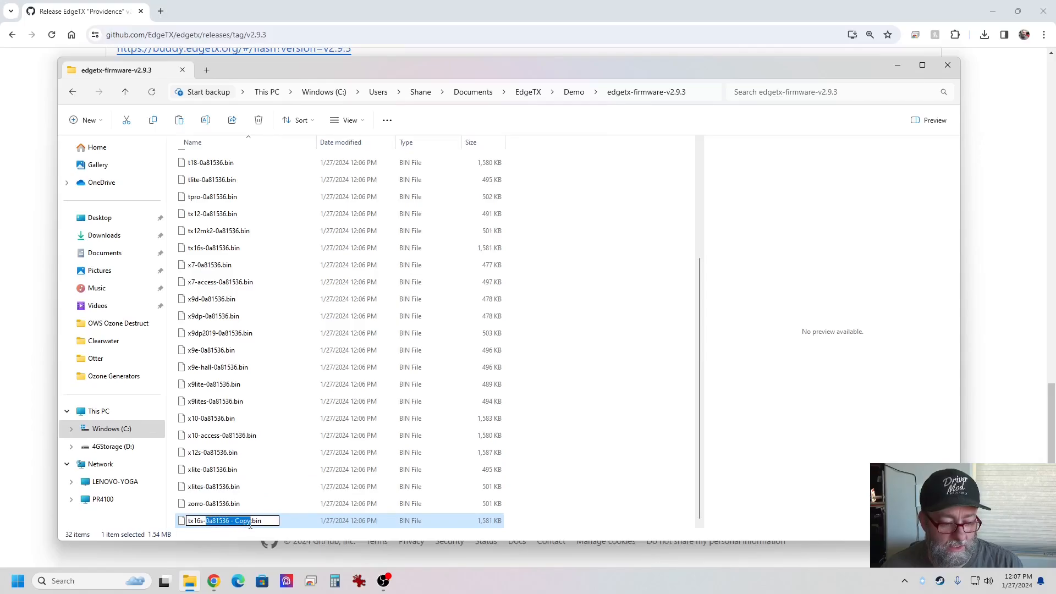
{"action": "mouse_move", "coordinate": [389, 422]}
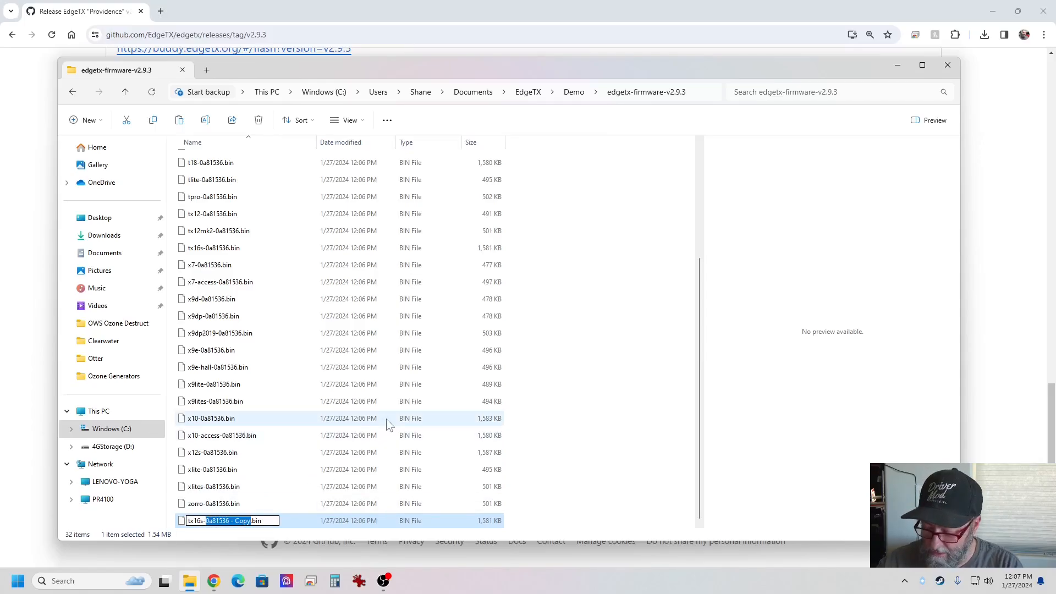
{"action": "key", "text": "Enter"}
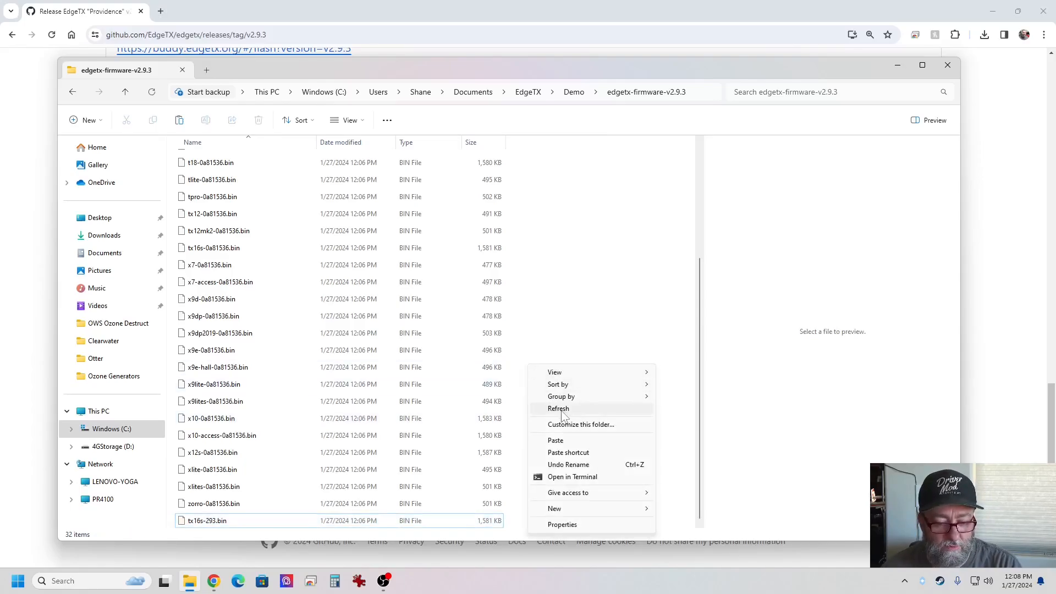
- Refresh the listing and select tx16s-293.bin next to the original 1,581 KB build
{"action": "left_click", "coordinate": [558, 408]}
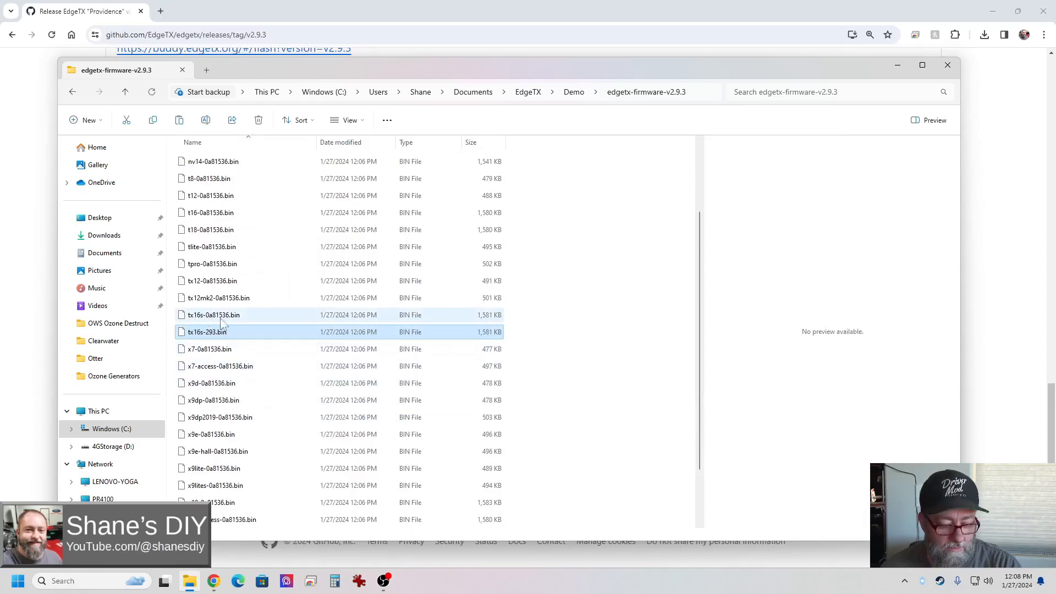
{"action": "left_click", "coordinate": [215, 314]}
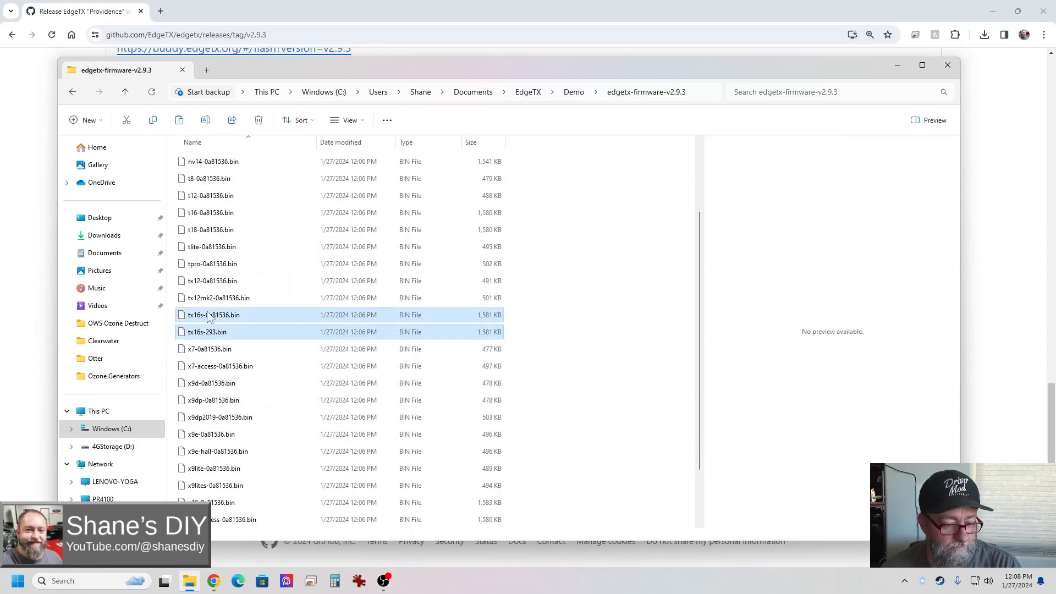
{"action": "left_click", "coordinate": [209, 348]}
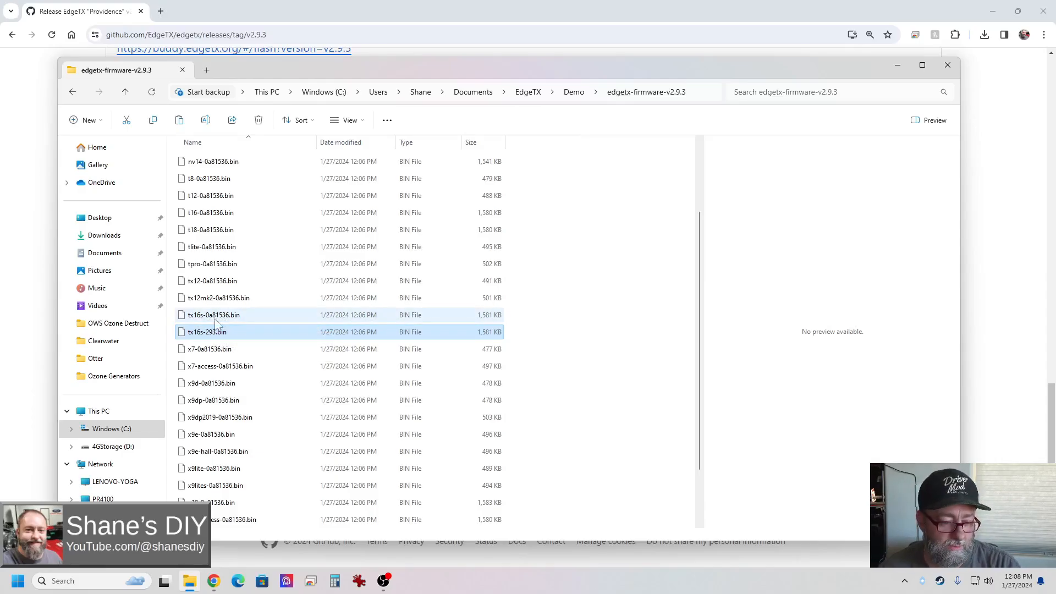
{"action": "left_click", "coordinate": [207, 331]}
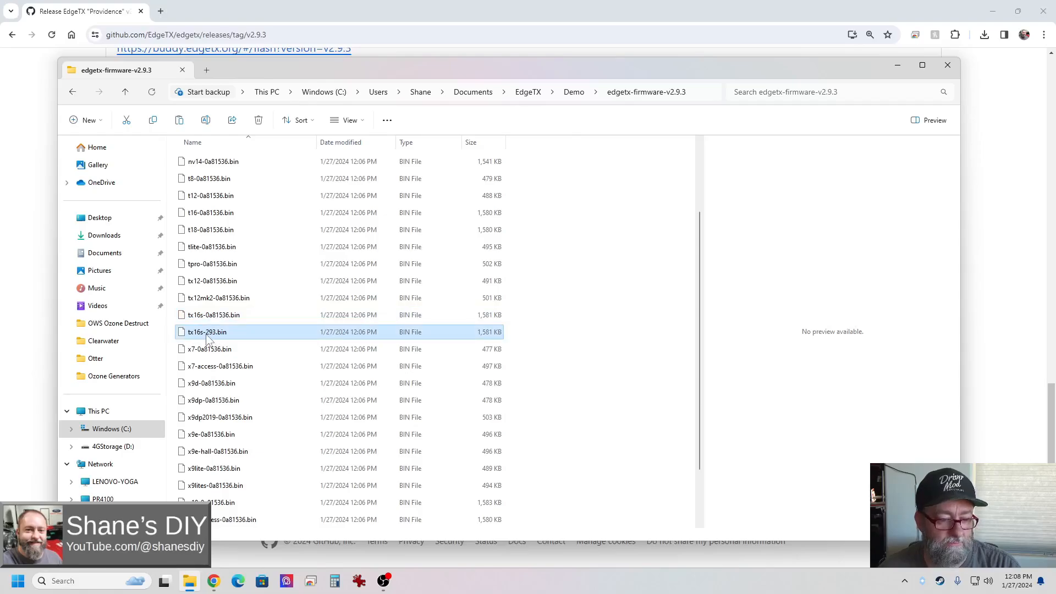
{"action": "mouse_move", "coordinate": [209, 338]}
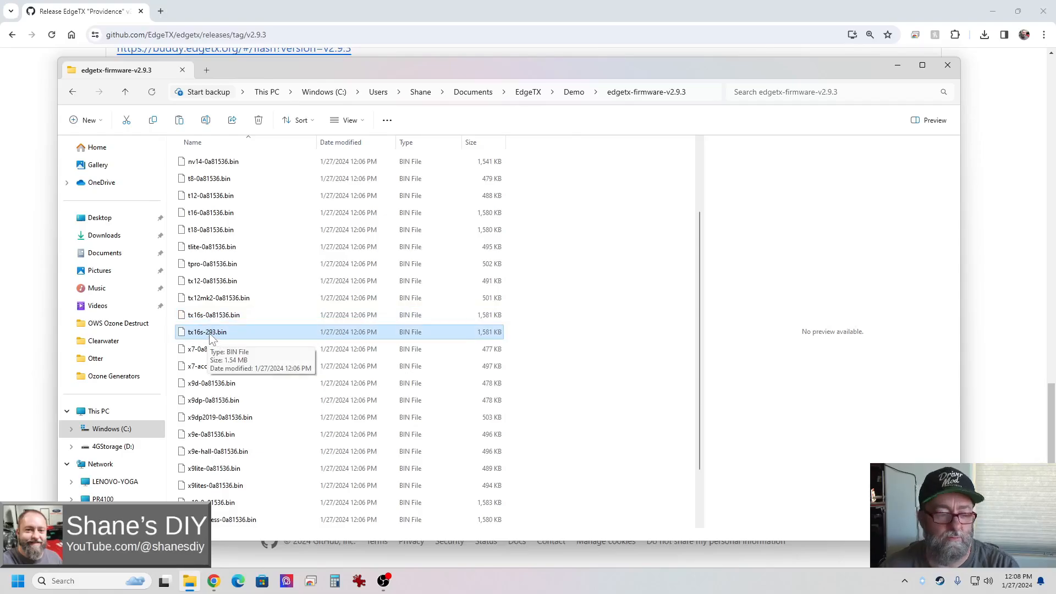
{"action": "mouse_move", "coordinate": [192, 341]}
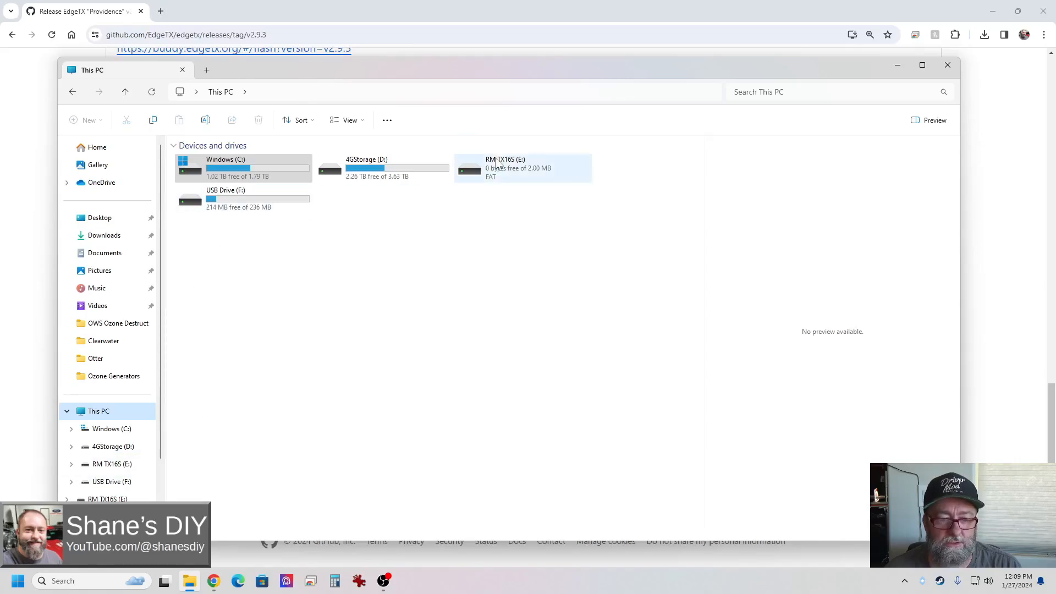
{"action": "left_click", "coordinate": [523, 168]}
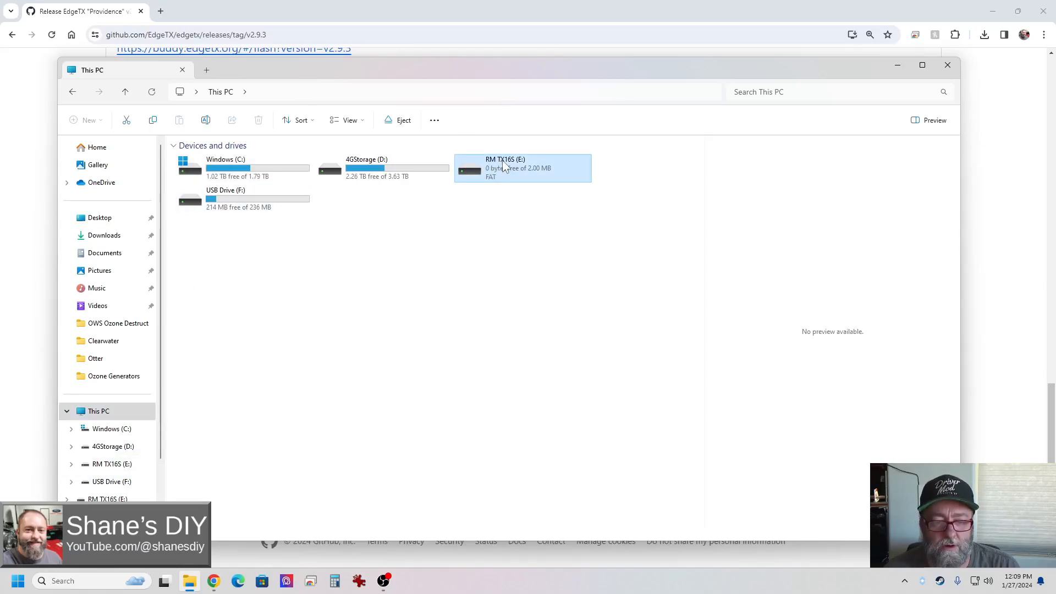
{"action": "mouse_move", "coordinate": [503, 181]}
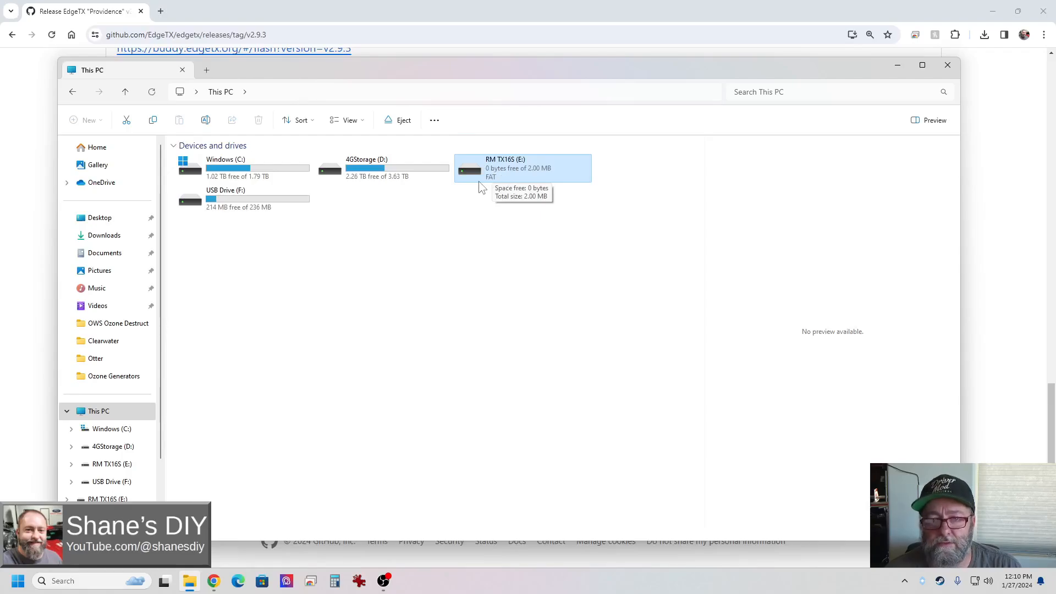
{"action": "mouse_move", "coordinate": [498, 187]}
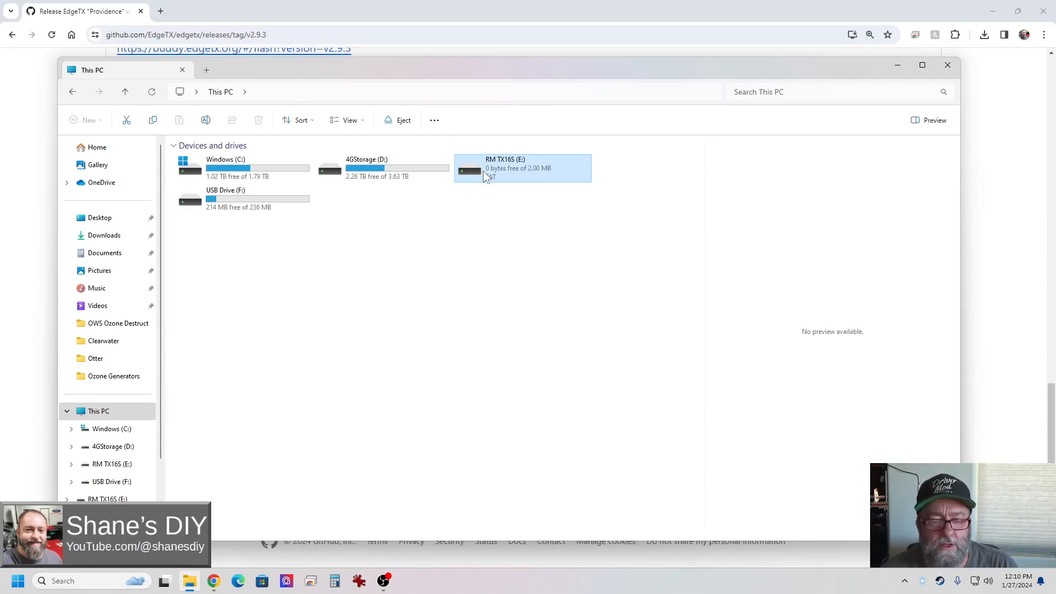
{"action": "double_click", "coordinate": [523, 168]}
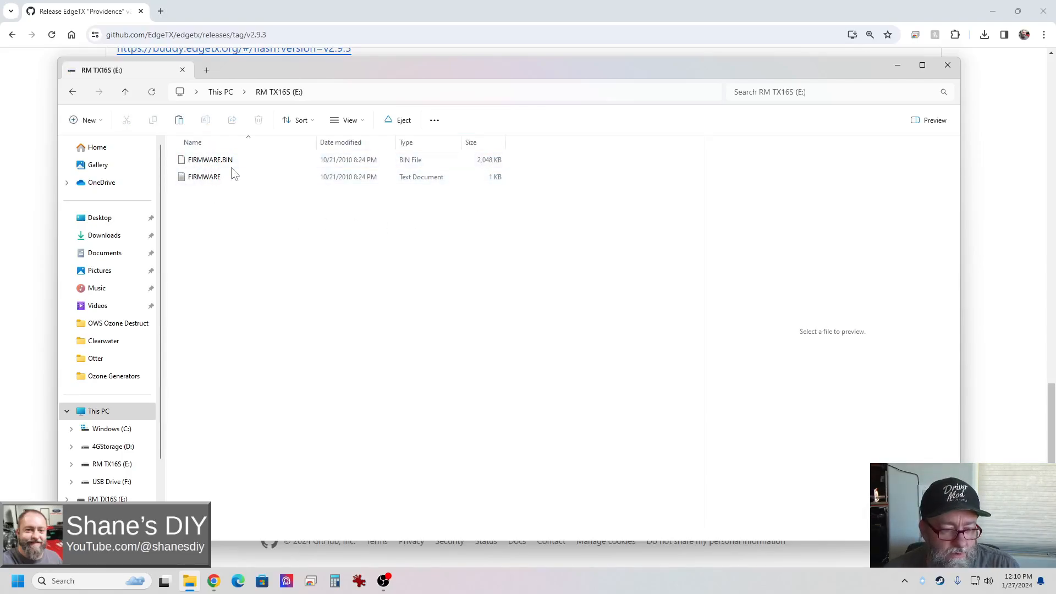
{"action": "left_click", "coordinate": [204, 177]}
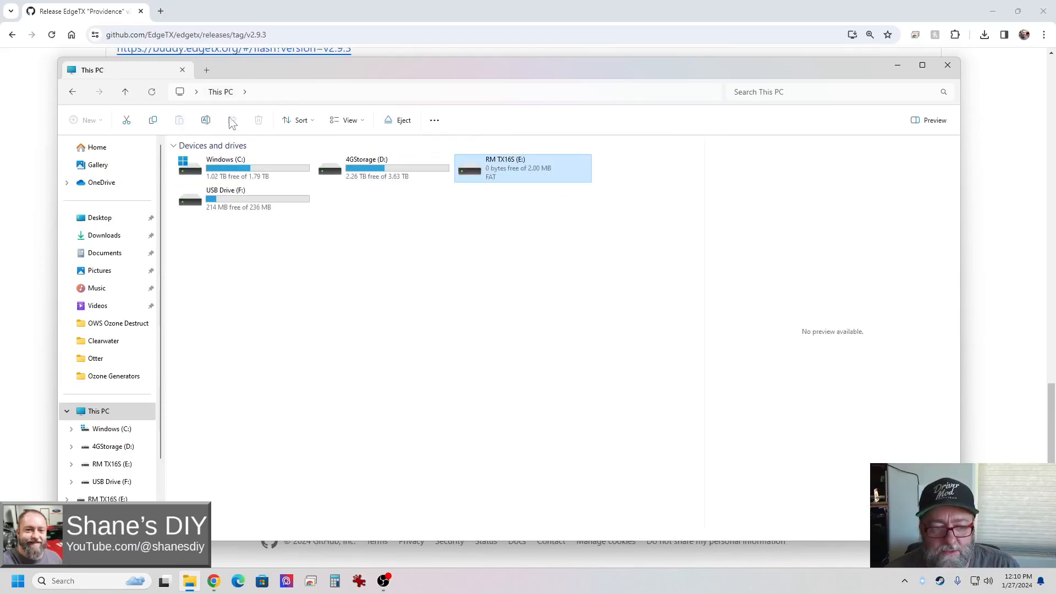
{"action": "mouse_move", "coordinate": [478, 196]}
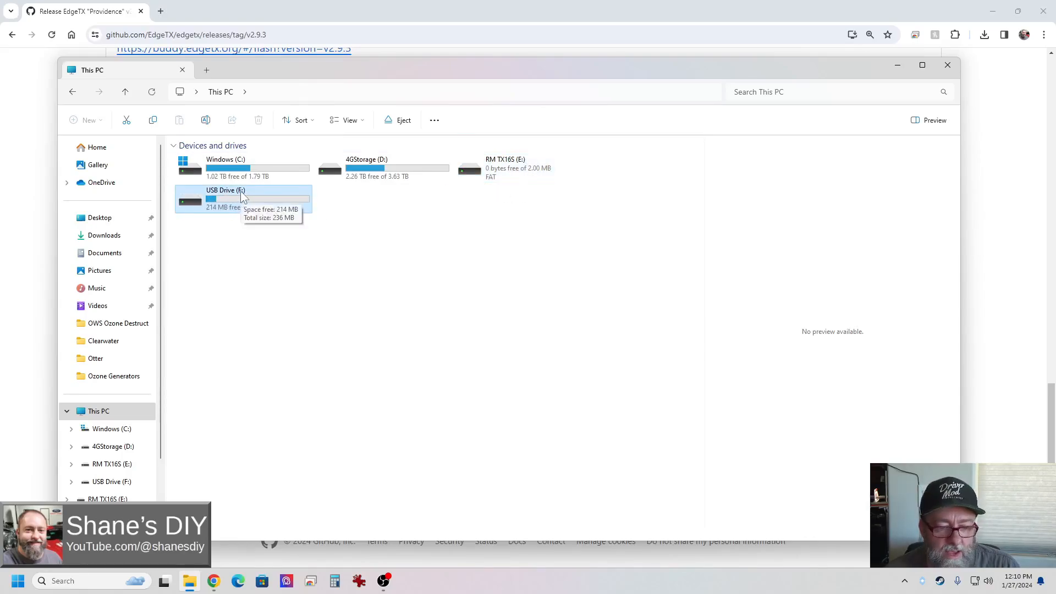
{"action": "mouse_move", "coordinate": [240, 224]}
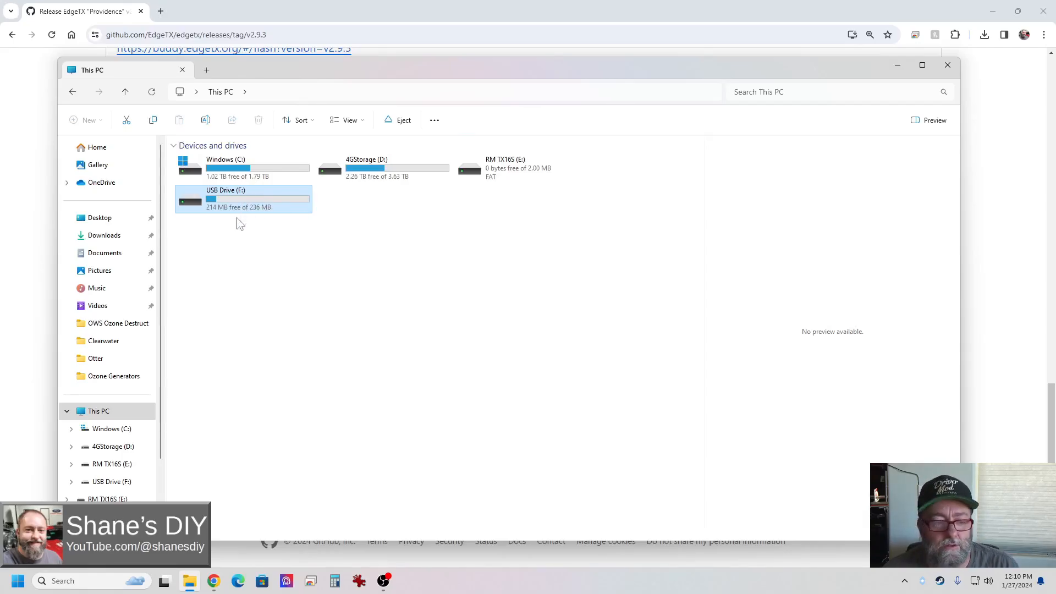
- Browse the USB Drive, then return to the firmware folder and copy tx16s-293.bin
{"action": "double_click", "coordinate": [226, 190]}
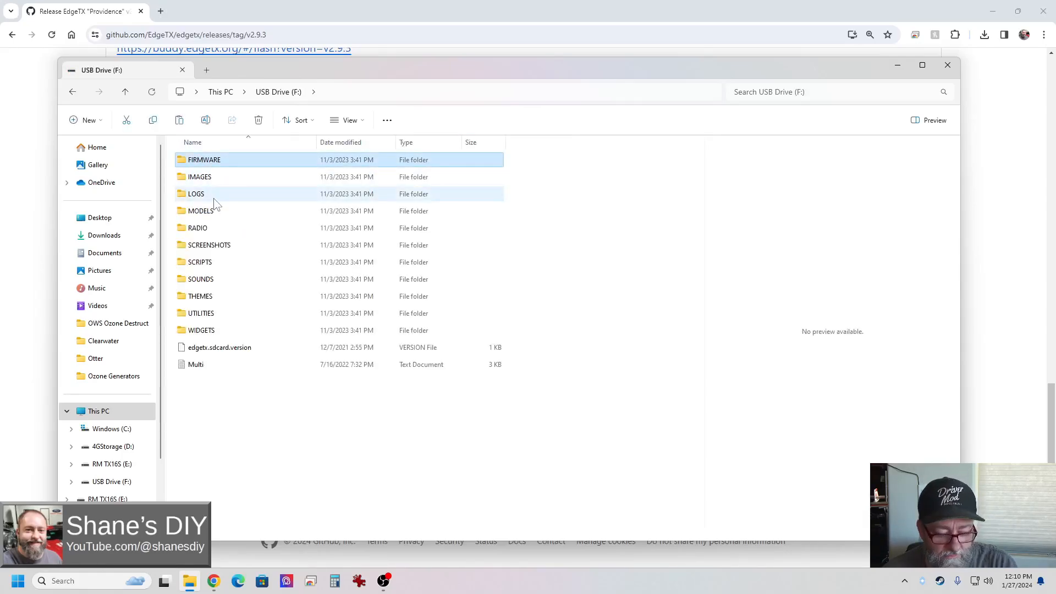
{"action": "left_click", "coordinate": [195, 364]}
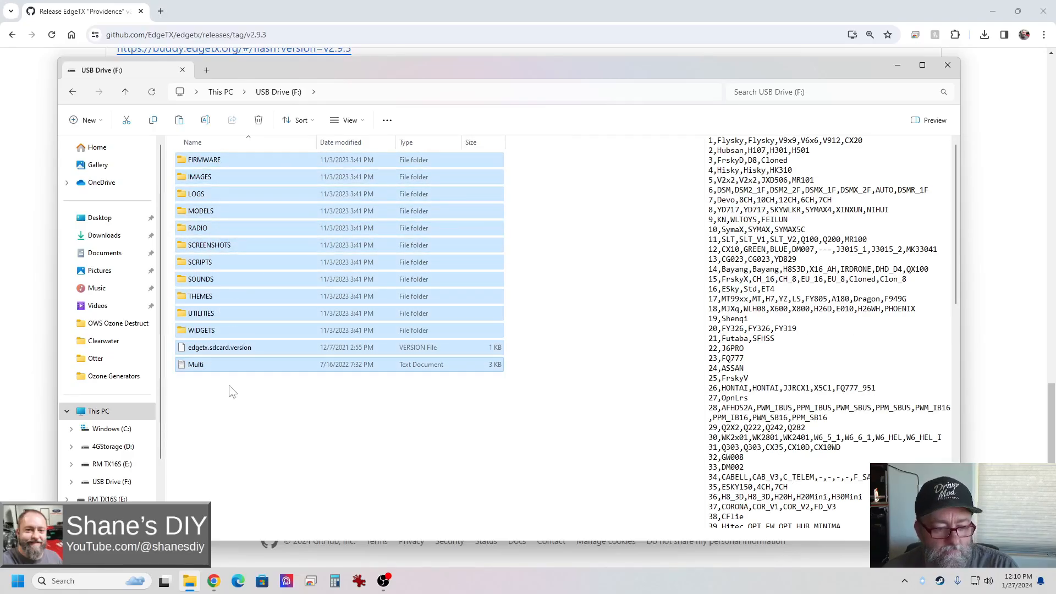
{"action": "left_click", "coordinate": [196, 364]}
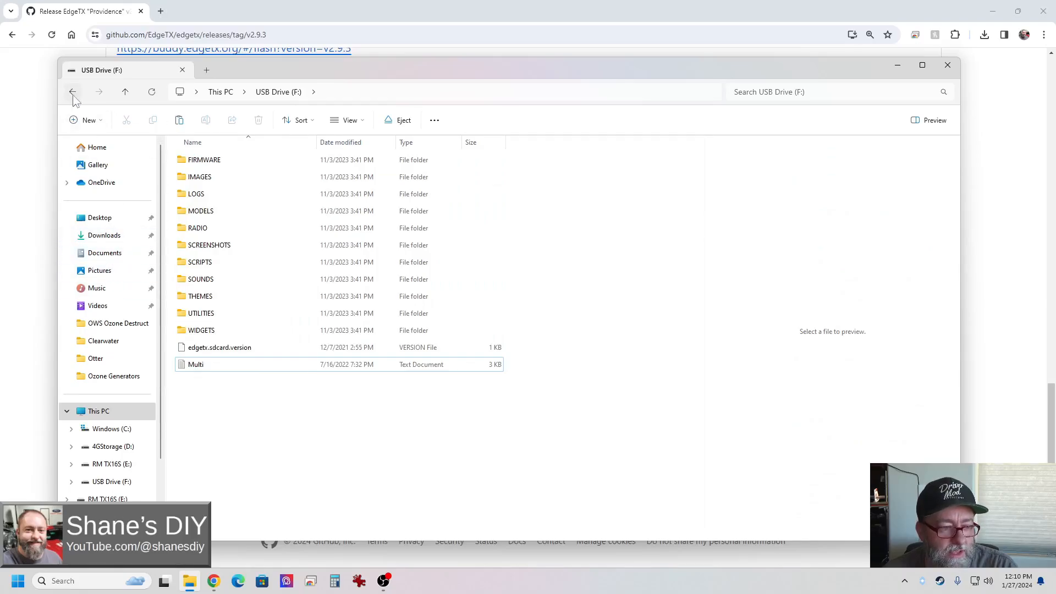
{"action": "left_click", "coordinate": [73, 92]}
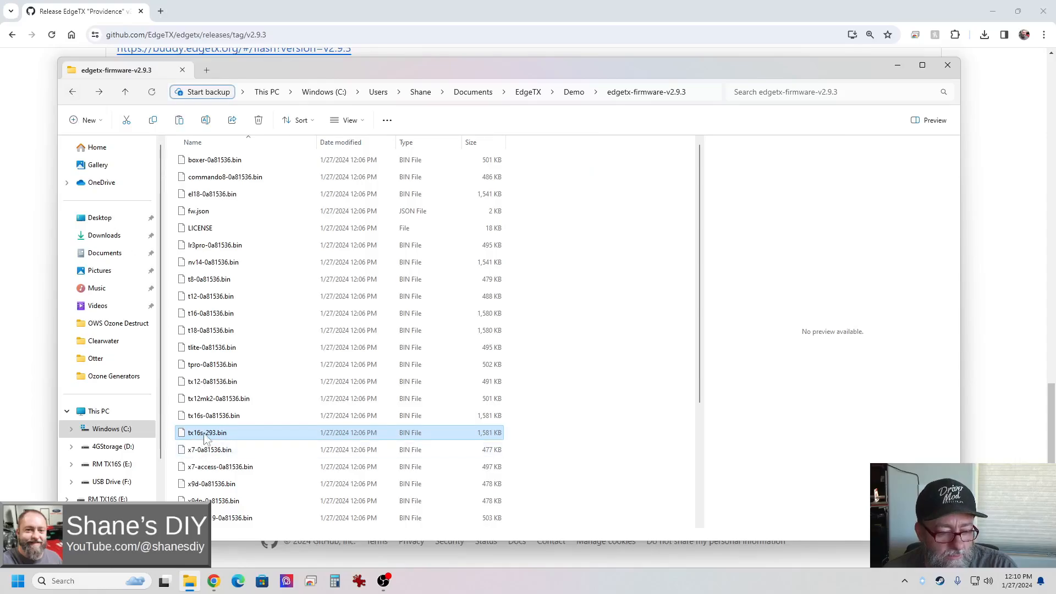
{"action": "mouse_move", "coordinate": [210, 438]}
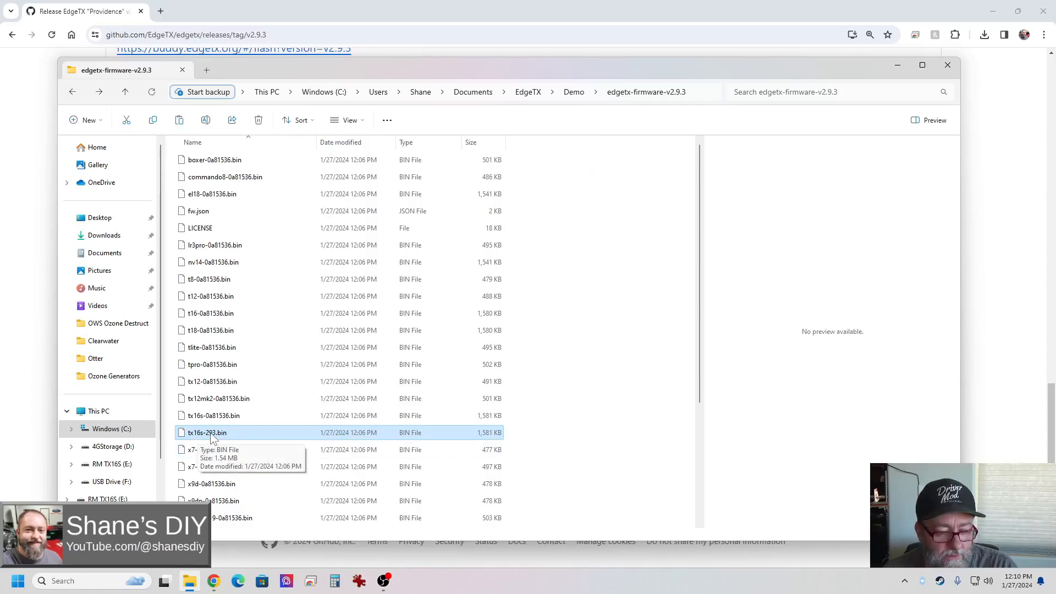
{"action": "right_click", "coordinate": [208, 433]}
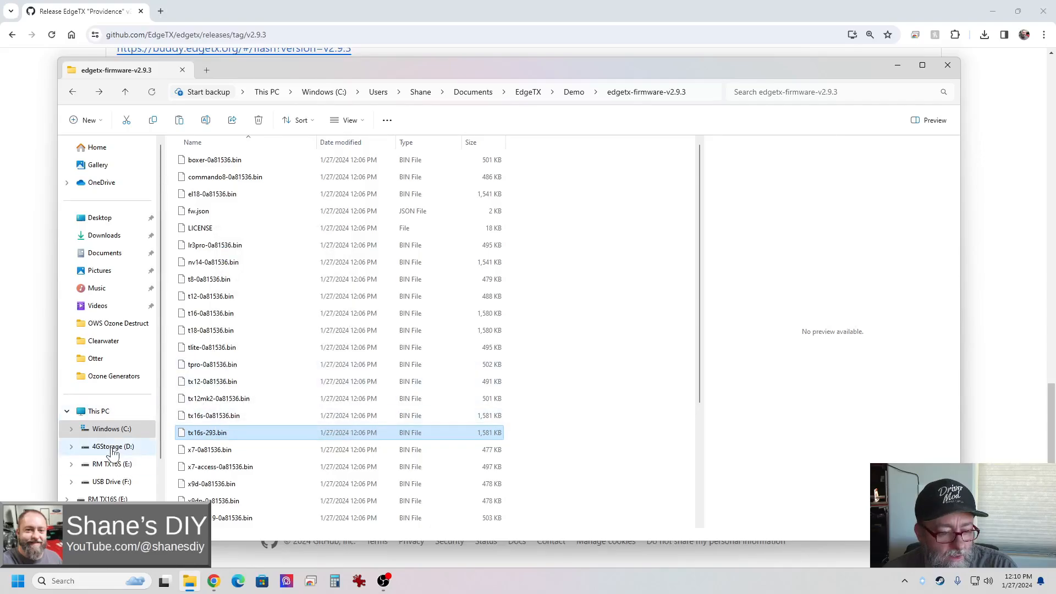
- Paste tx16s-293.bin into USB Drive (F:) FIRMWARE beside tx16s-v2.7.1.bin
{"action": "left_click", "coordinate": [111, 482]}
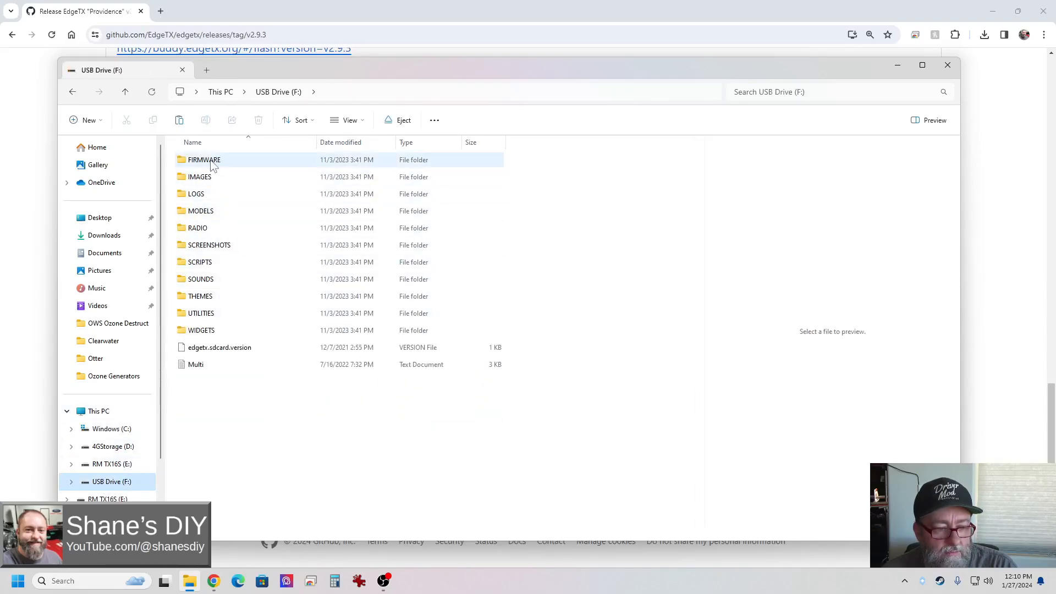
{"action": "double_click", "coordinate": [203, 160]}
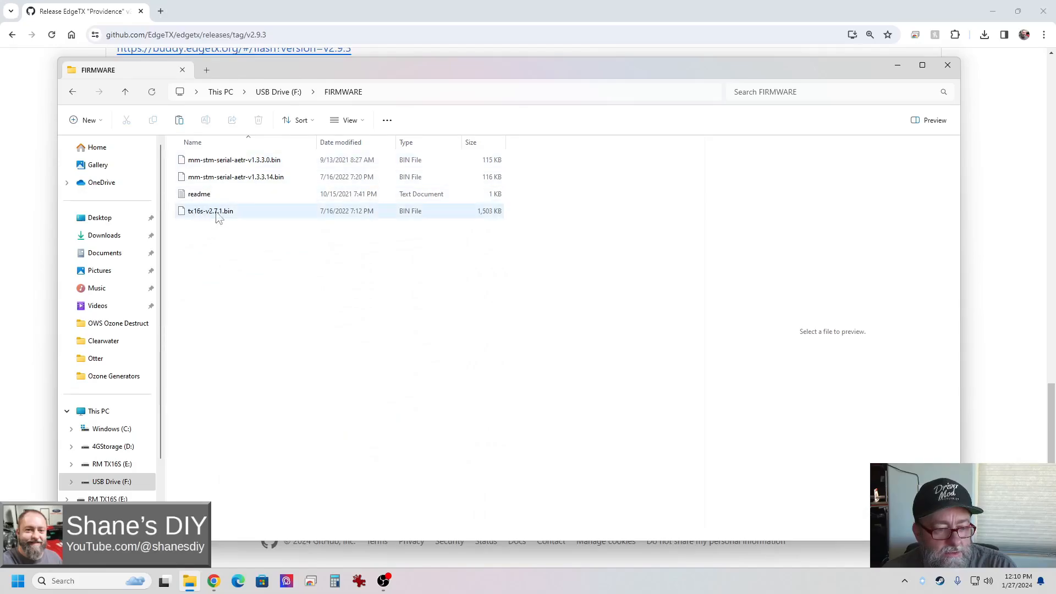
{"action": "left_click", "coordinate": [235, 177]}
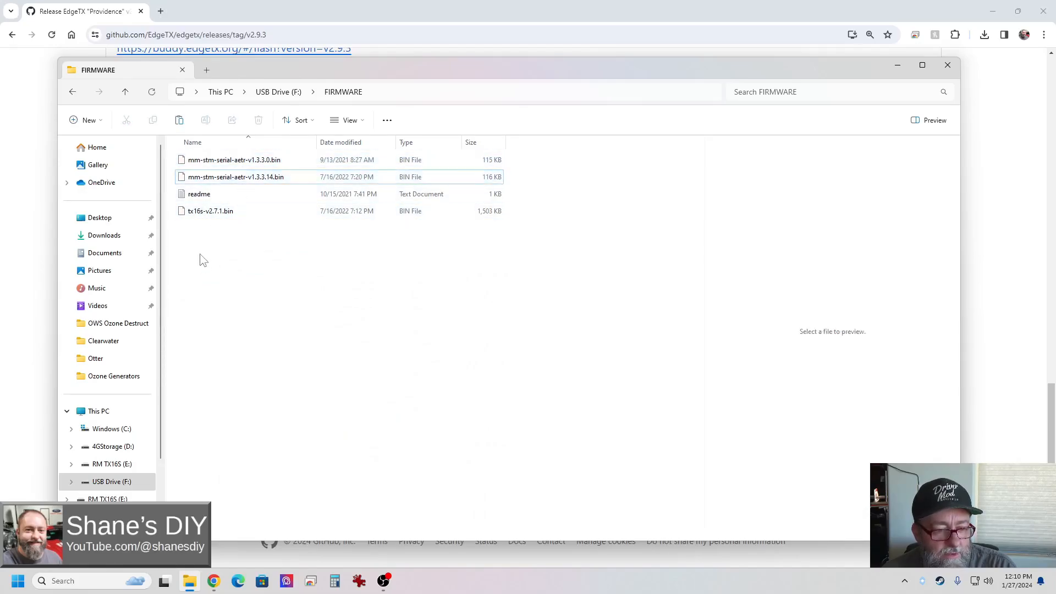
{"action": "right_click", "coordinate": [204, 260]}
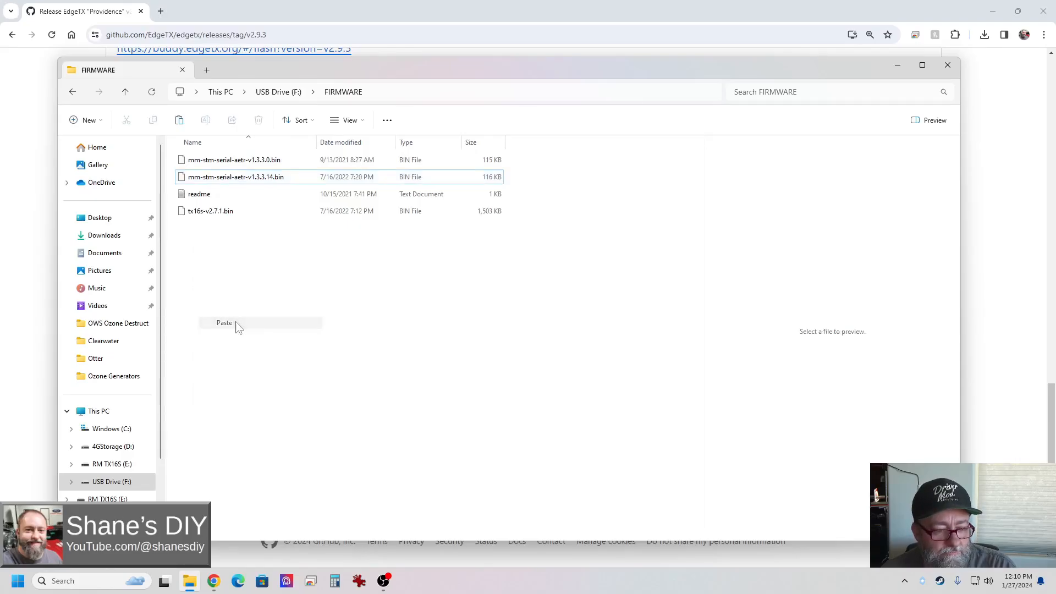
{"action": "left_click", "coordinate": [224, 323]}
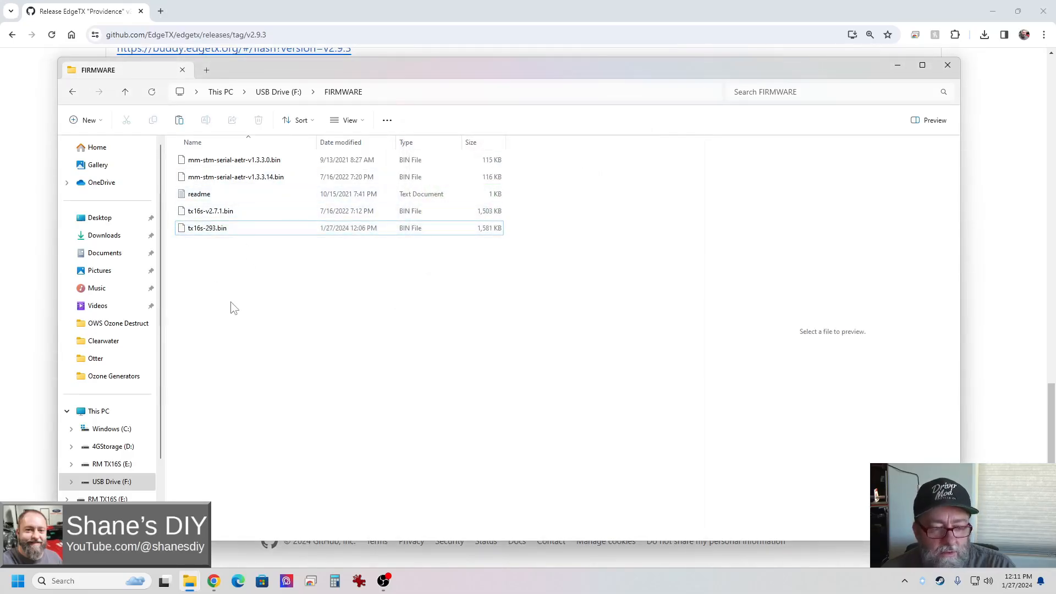
{"action": "mouse_move", "coordinate": [229, 322]}
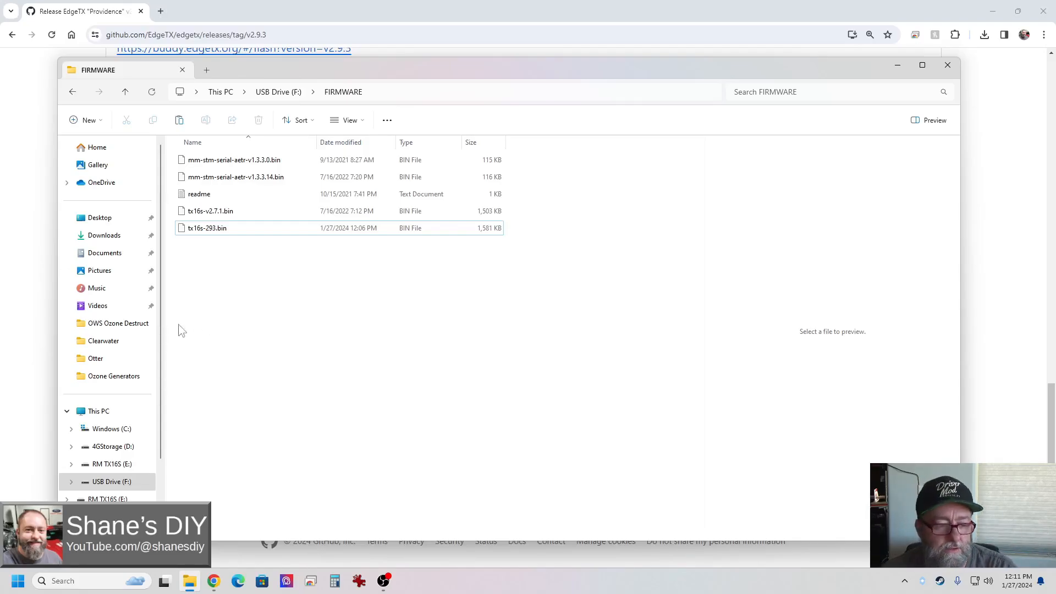
{"action": "mouse_move", "coordinate": [214, 293]}
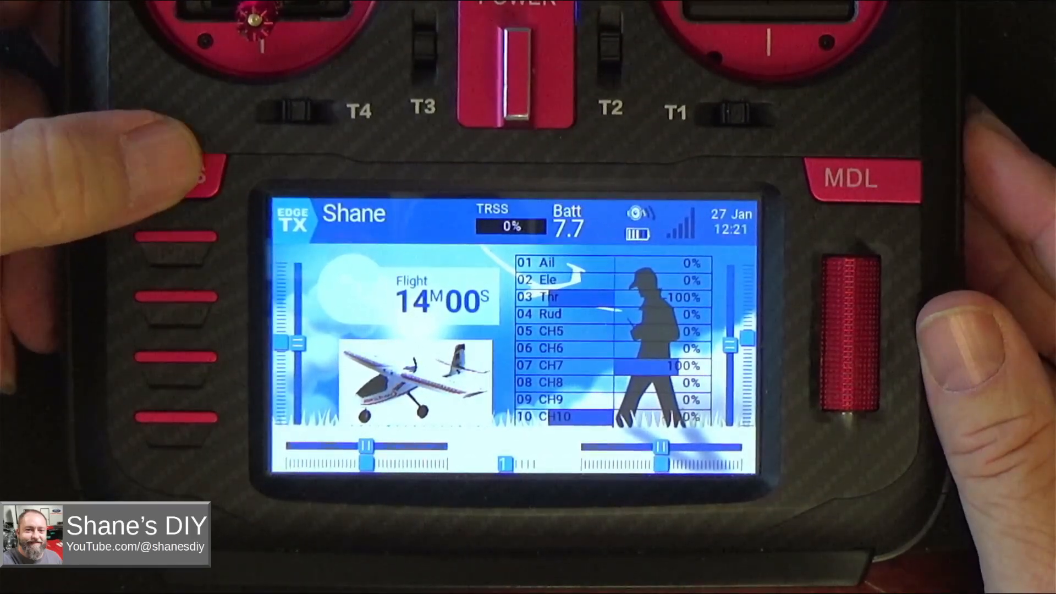
- Open EdgeTX system settings and the SD card browser to reach the tx16s-293 firmware file's menu
{"action": "left_click", "coordinate": [187, 176]}
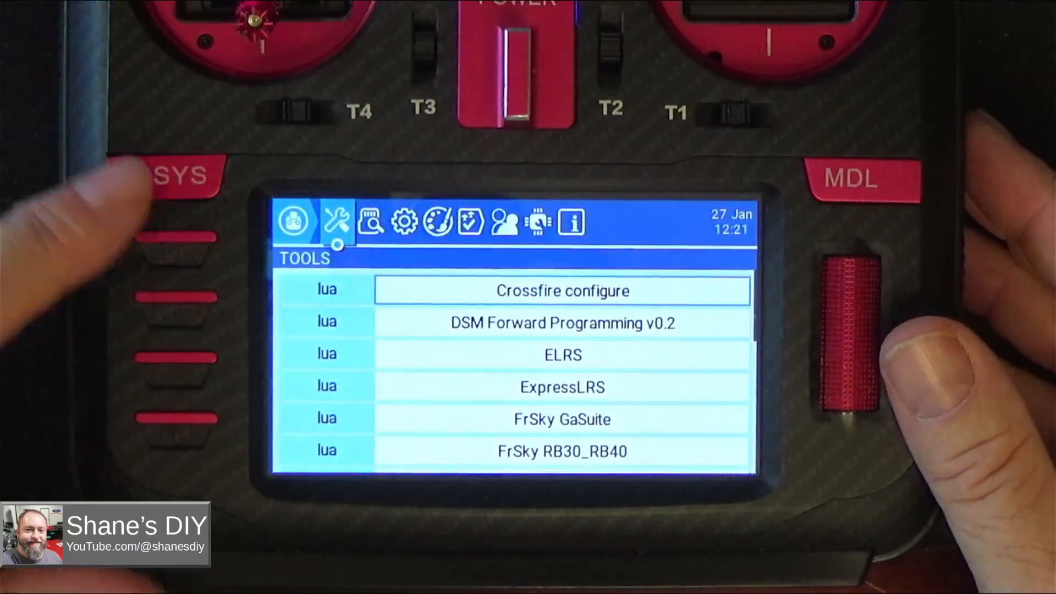
{"action": "left_click", "coordinate": [370, 224]}
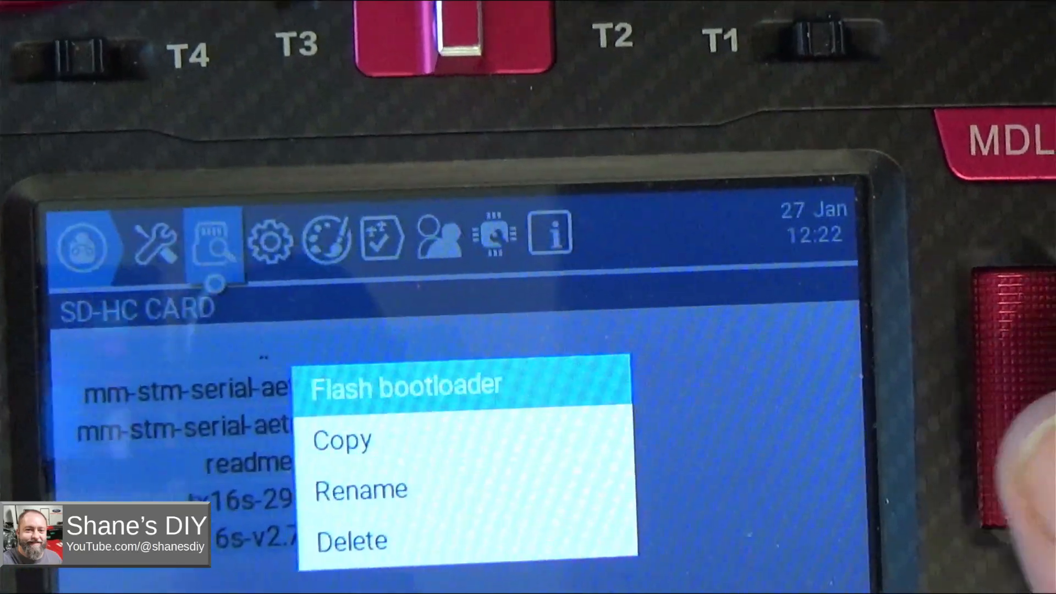
{"action": "left_click", "coordinate": [415, 387]}
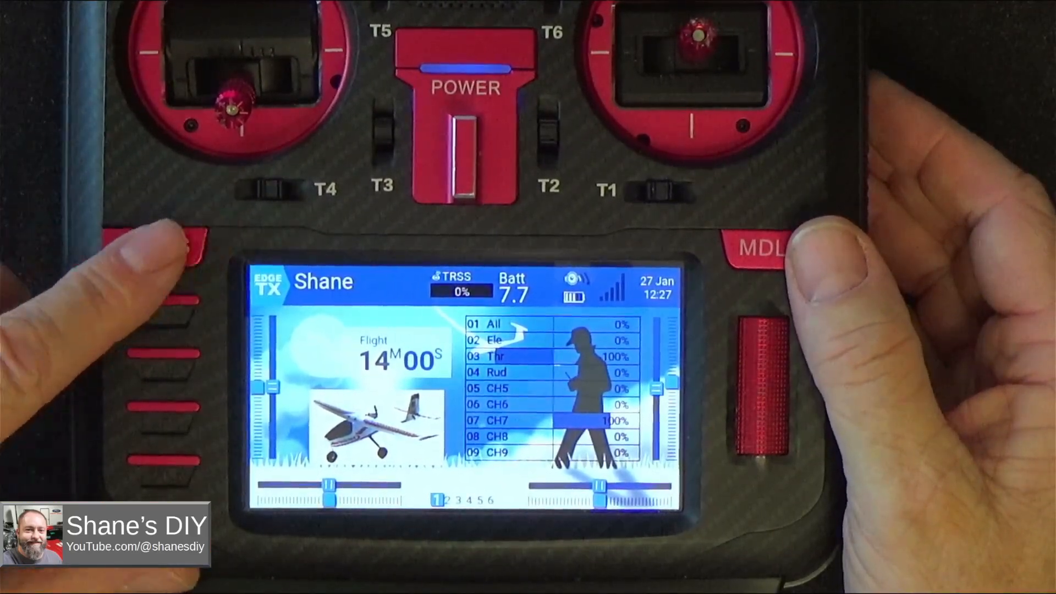
- Open the EdgeTX Tools page on the rebooted radio, showing Crossfire and ExpressLRS scripts
{"action": "left_click", "coordinate": [159, 247]}
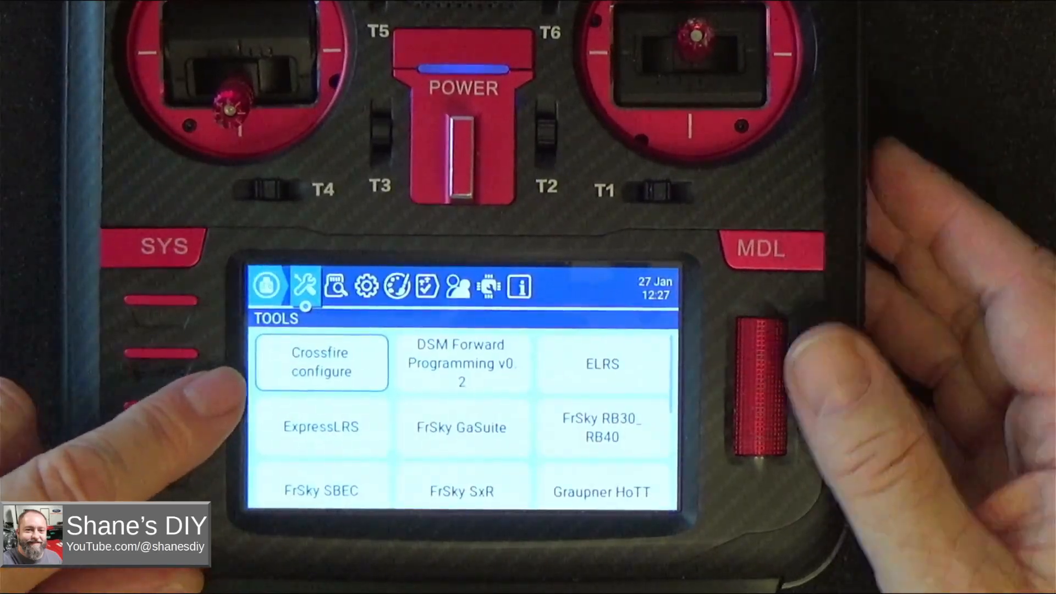